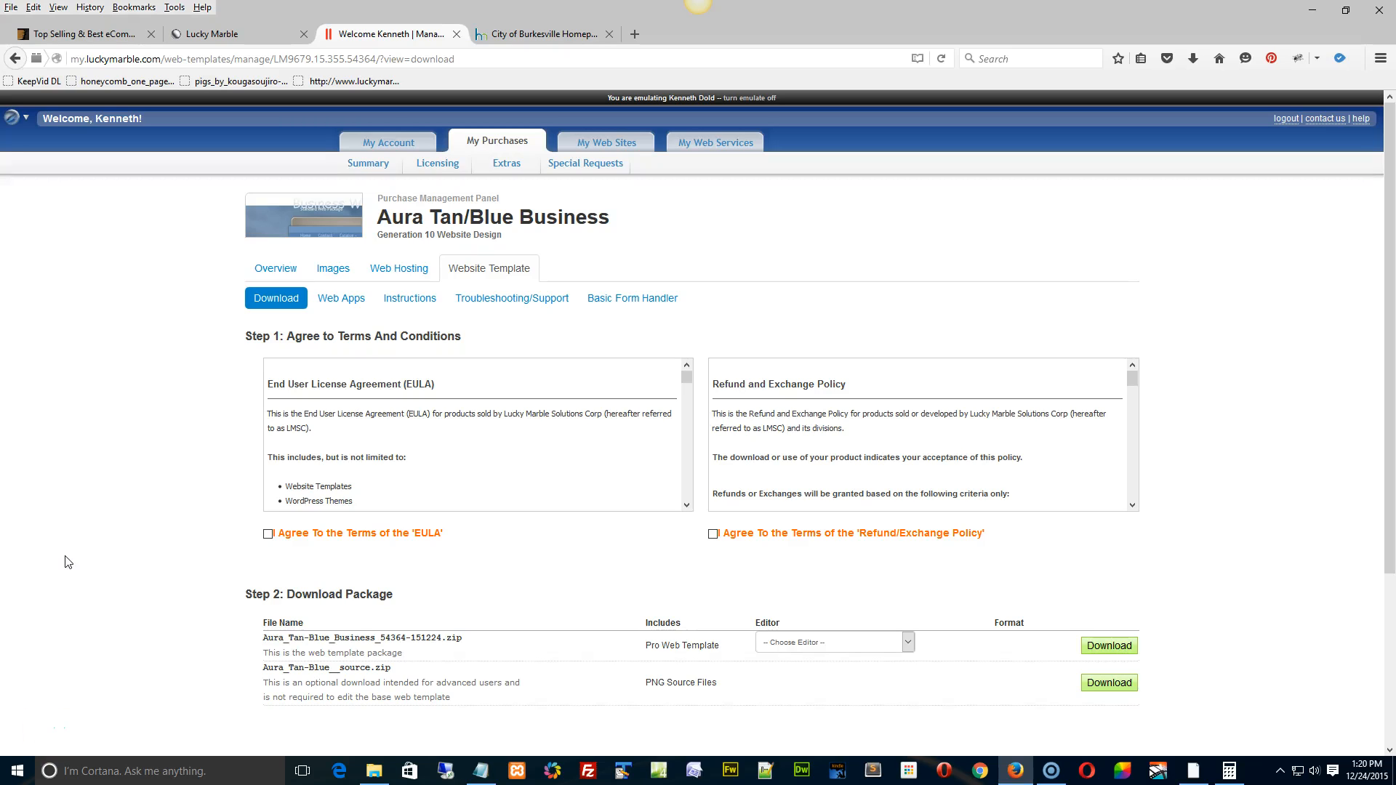
# Pick the DW CS3/CS4/CS5/CS6+ editor, accept the agreements, and download the template package
pyautogui.click(832, 642)
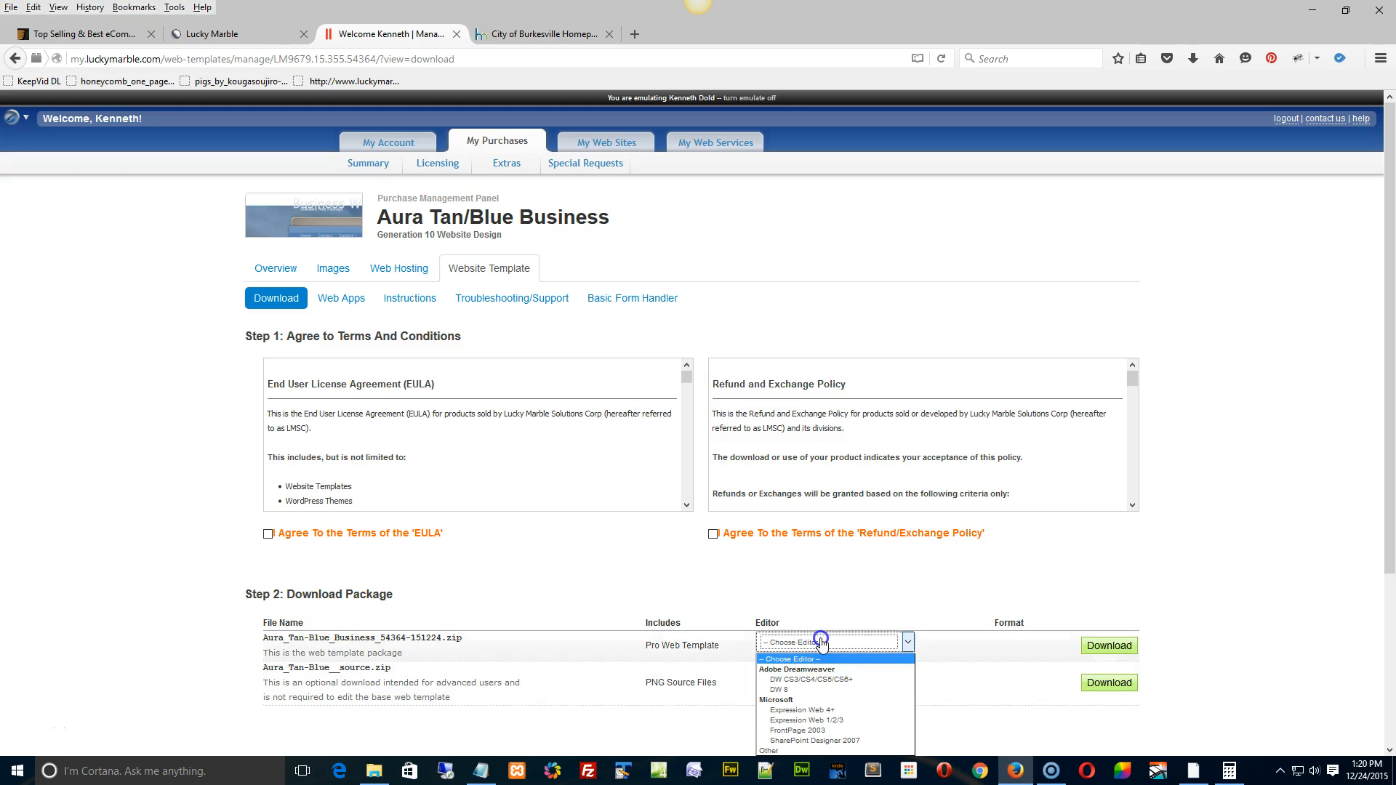
pyautogui.click(808, 679)
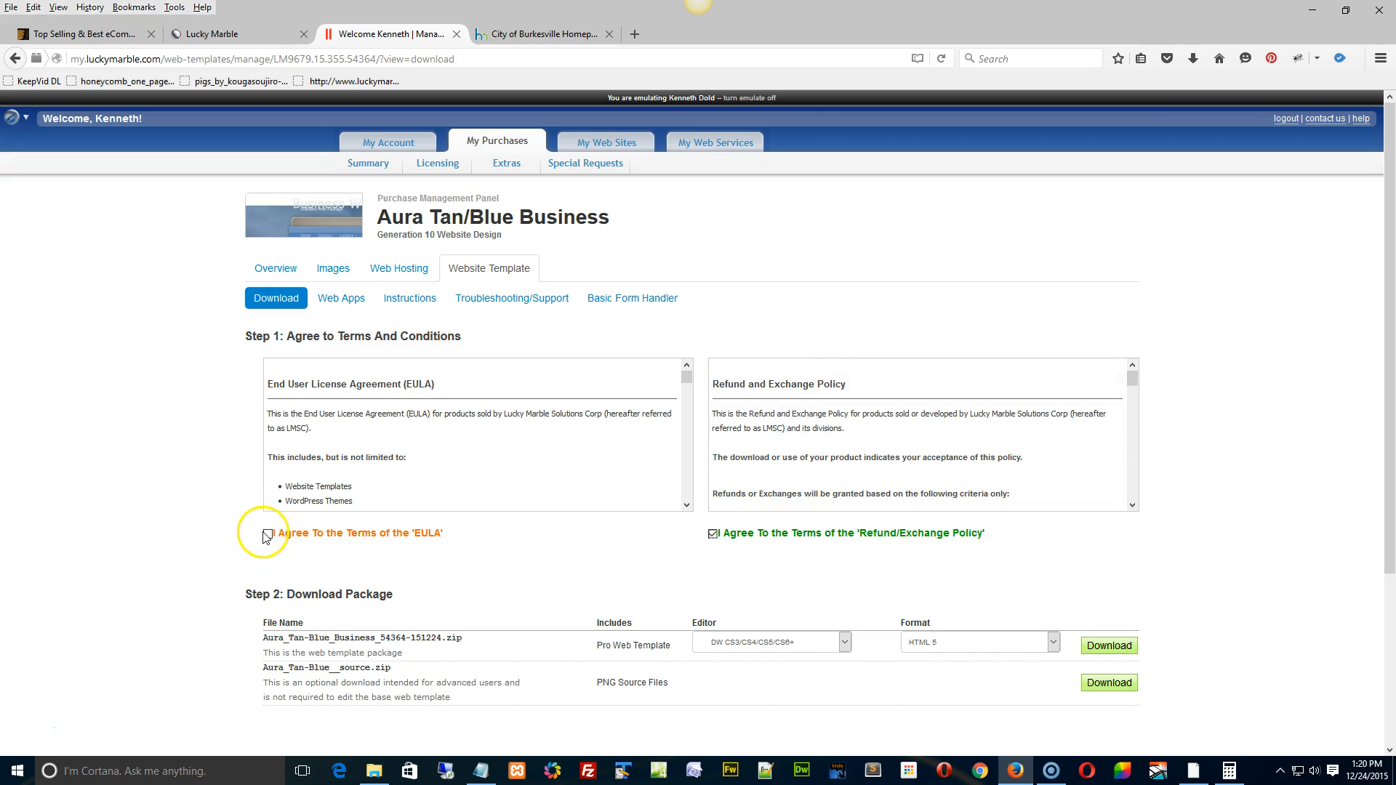
pyautogui.click(267, 532)
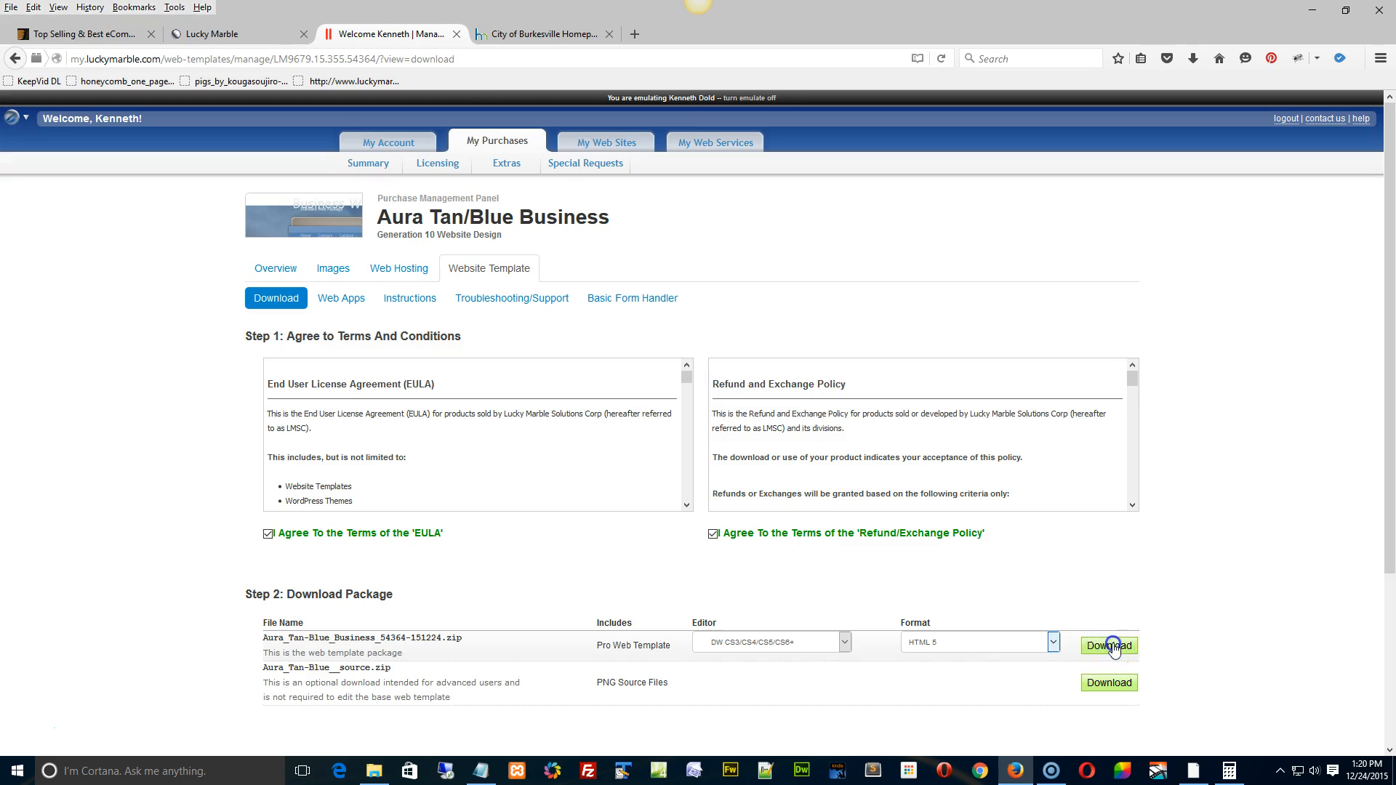
pyautogui.click(1108, 645)
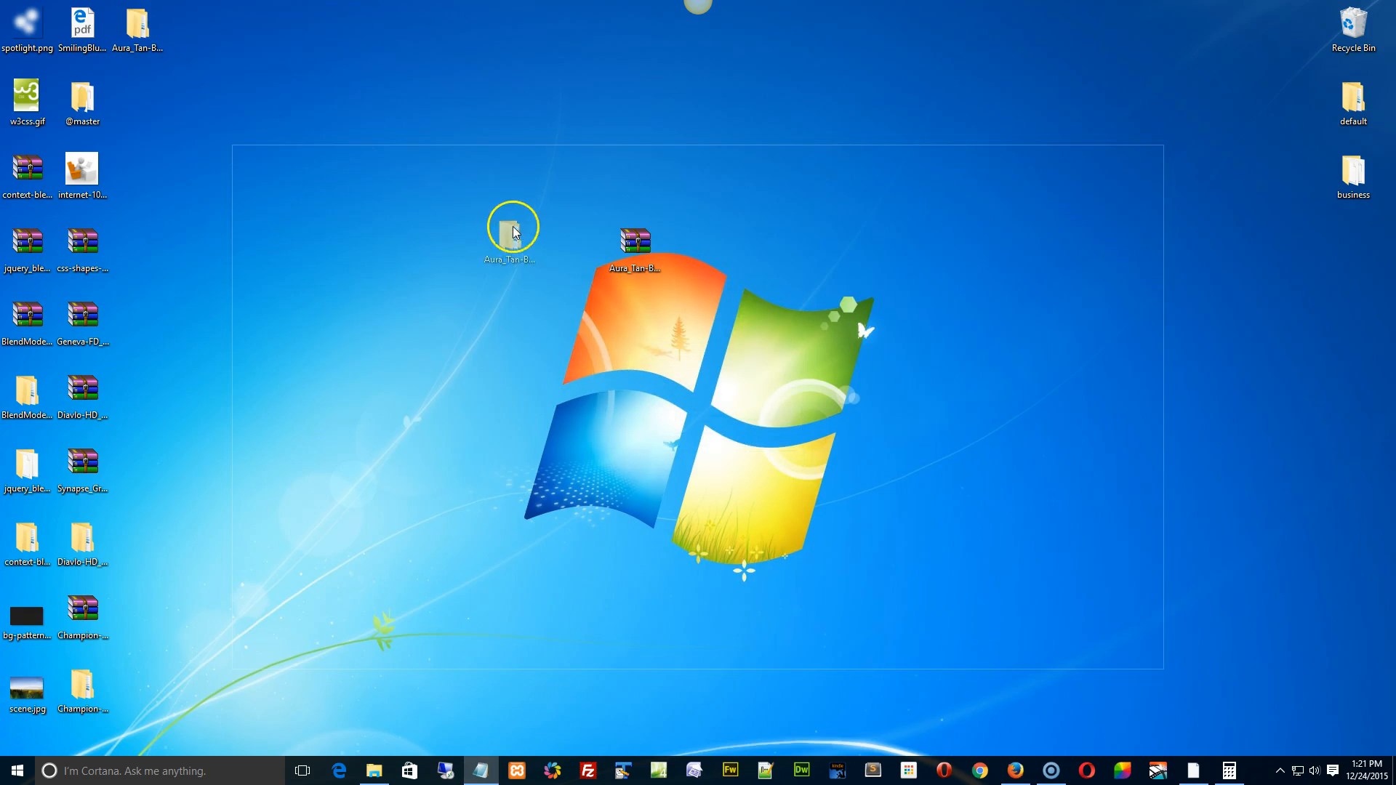
pyautogui.rightClick(635, 249)
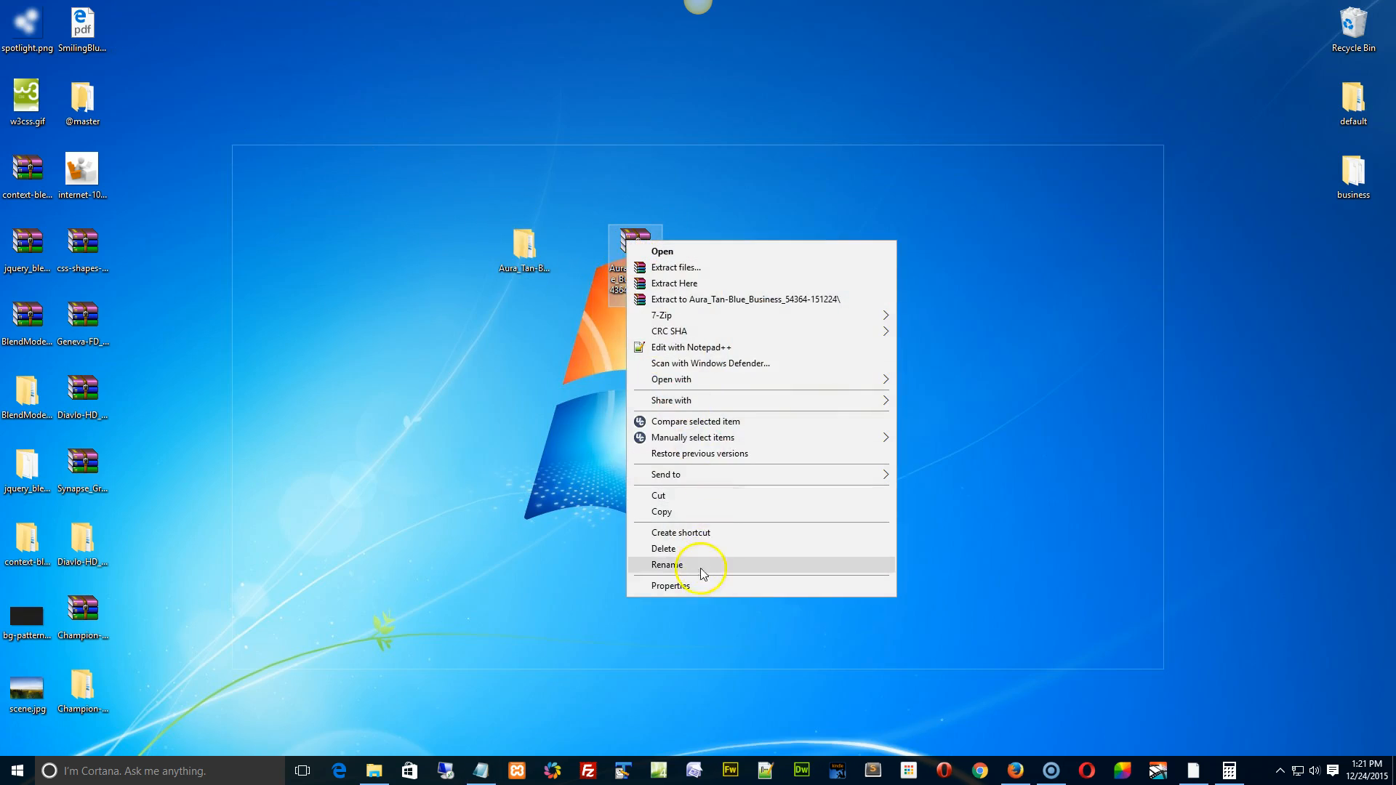
pyautogui.click(669, 584)
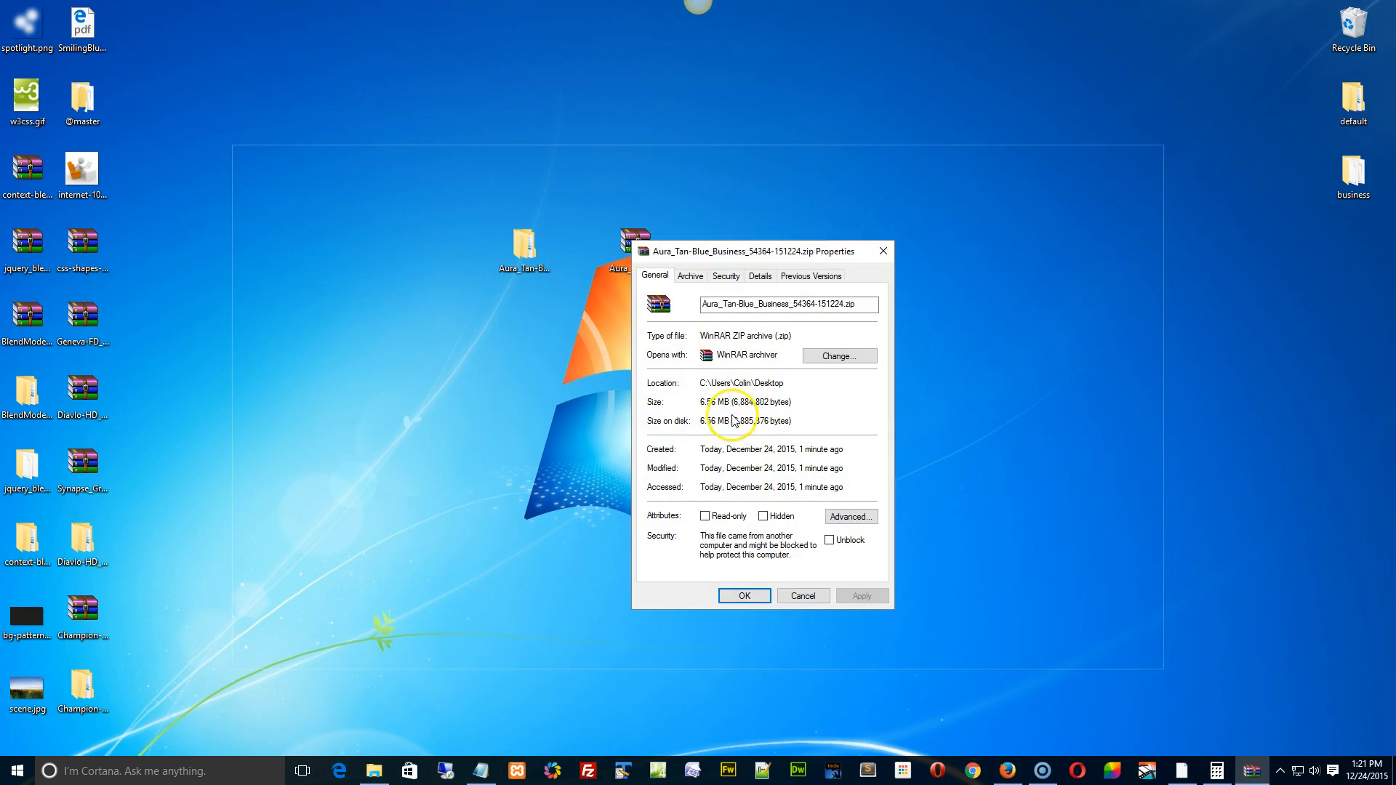
pyautogui.moveTo(786, 428)
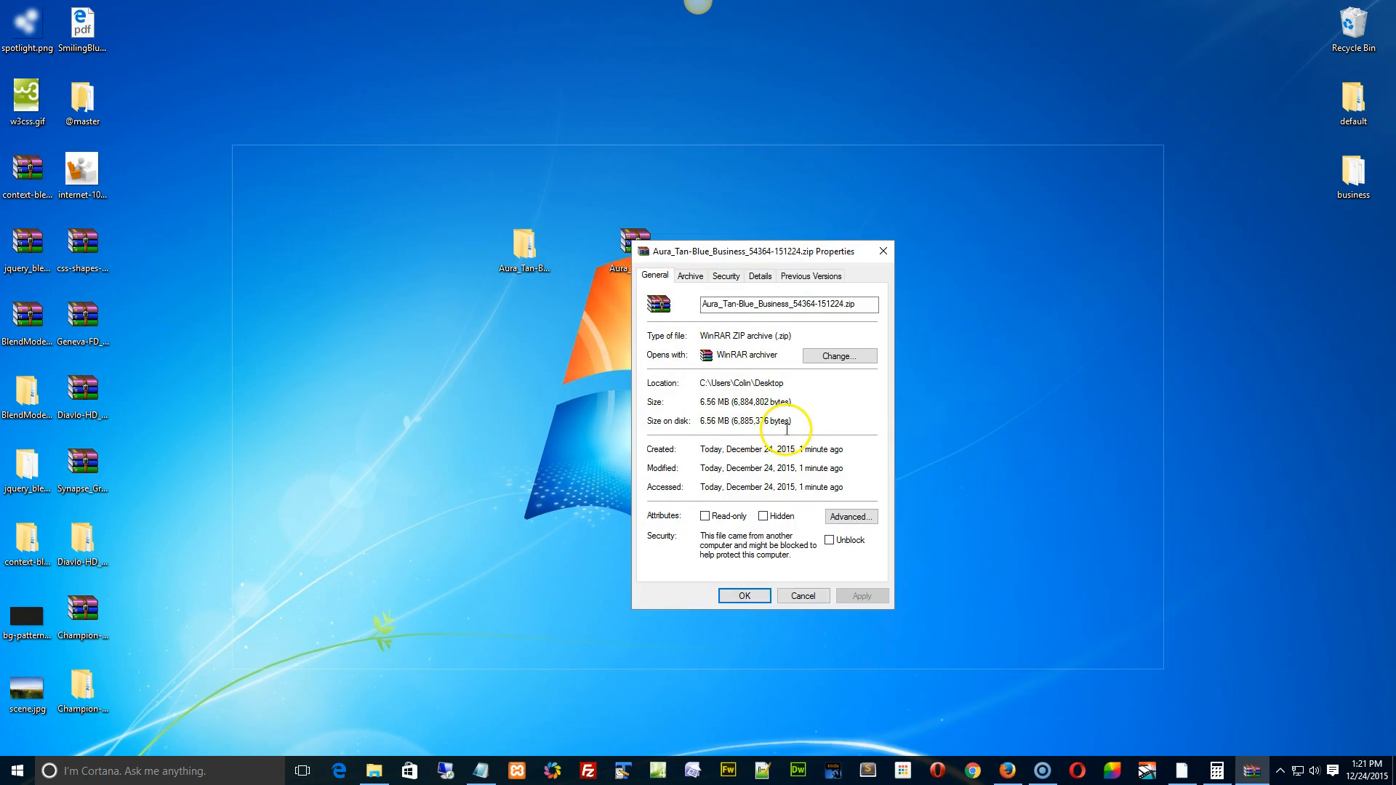
pyautogui.doubleClick(762, 420)
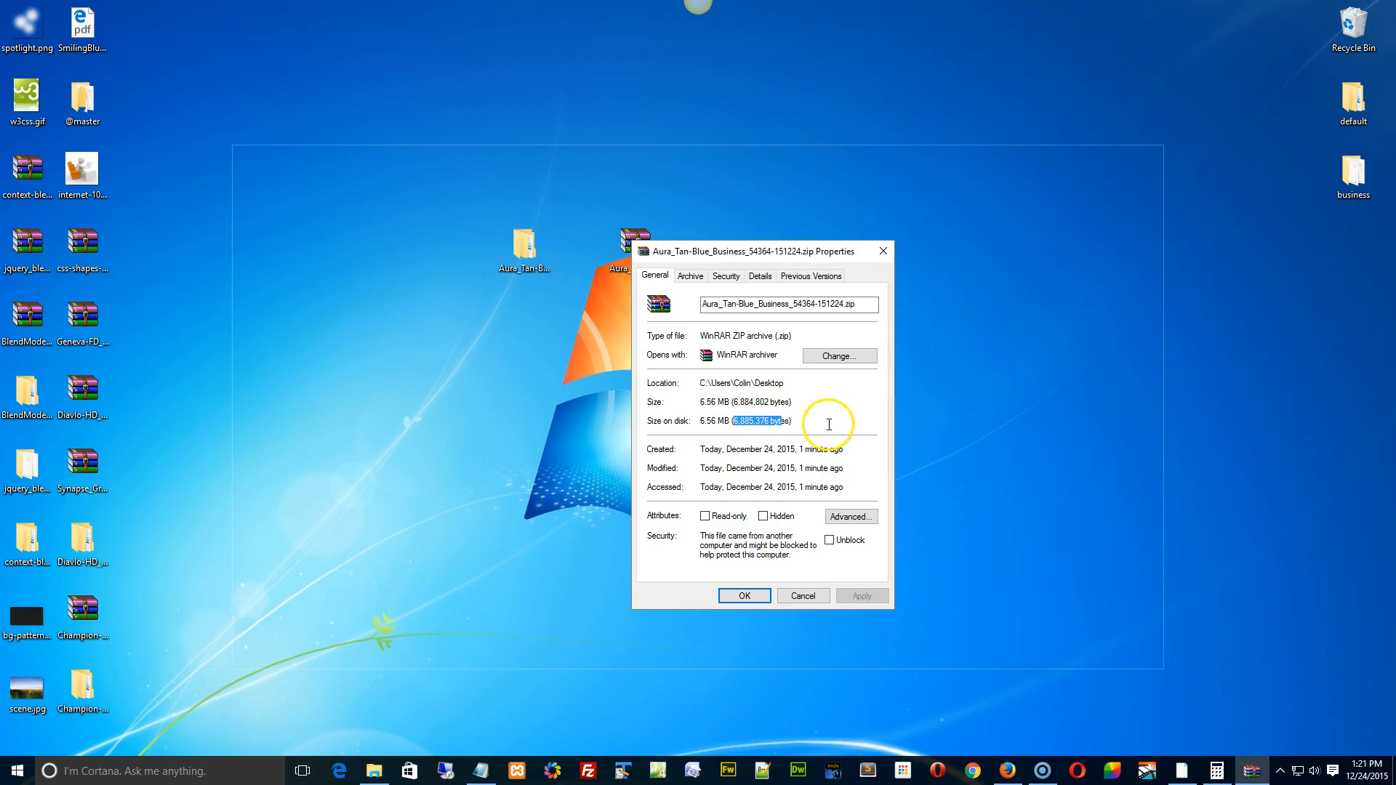
pyautogui.moveTo(838, 412)
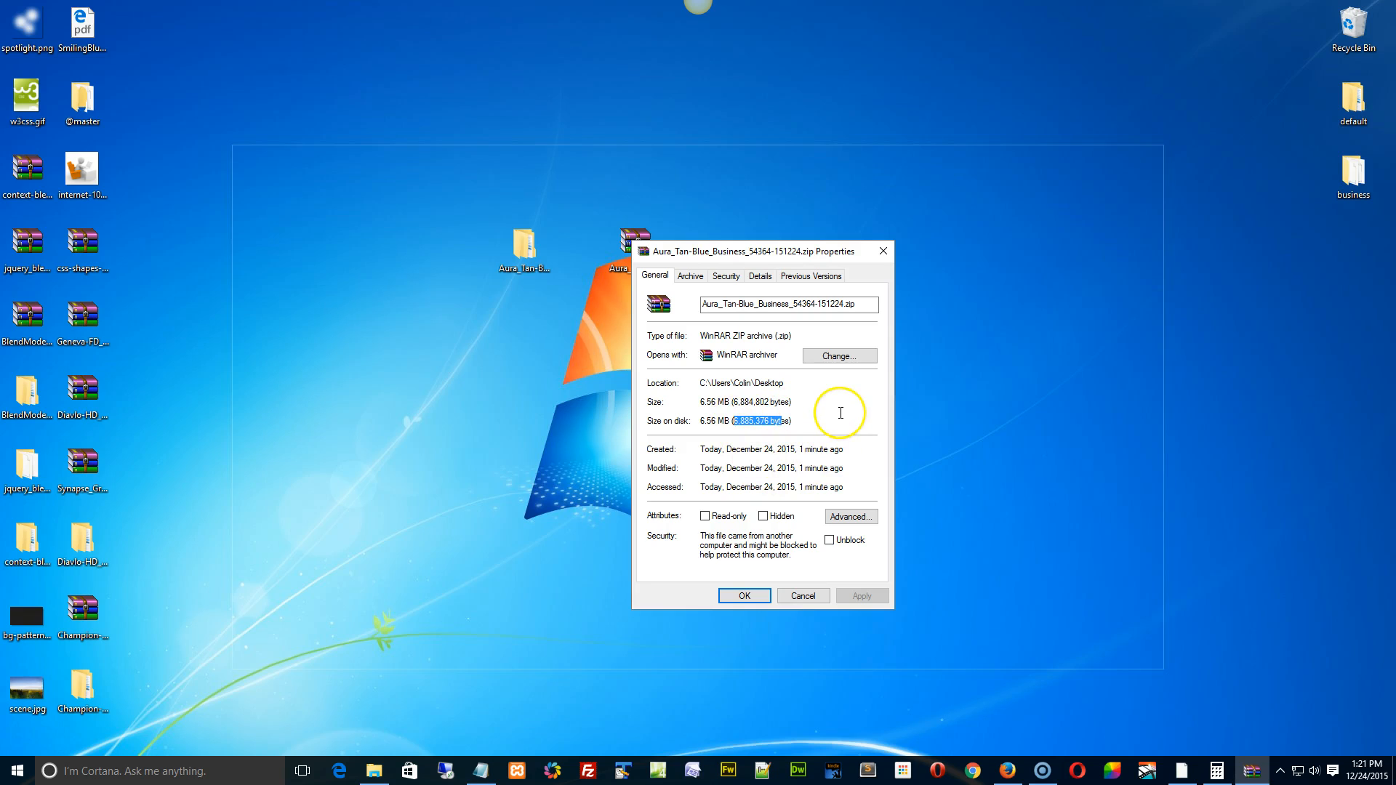
pyautogui.rightClick(523, 245)
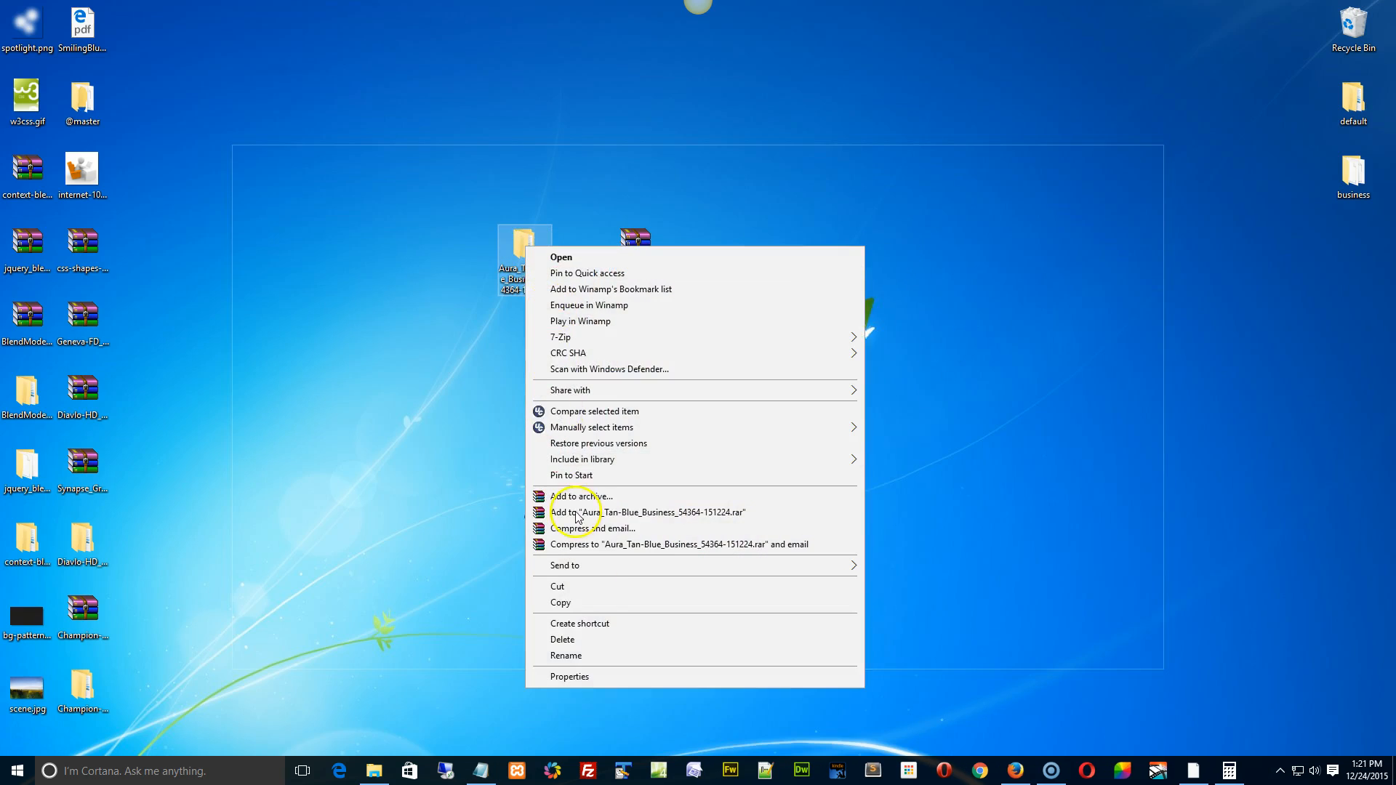
pyautogui.click(568, 676)
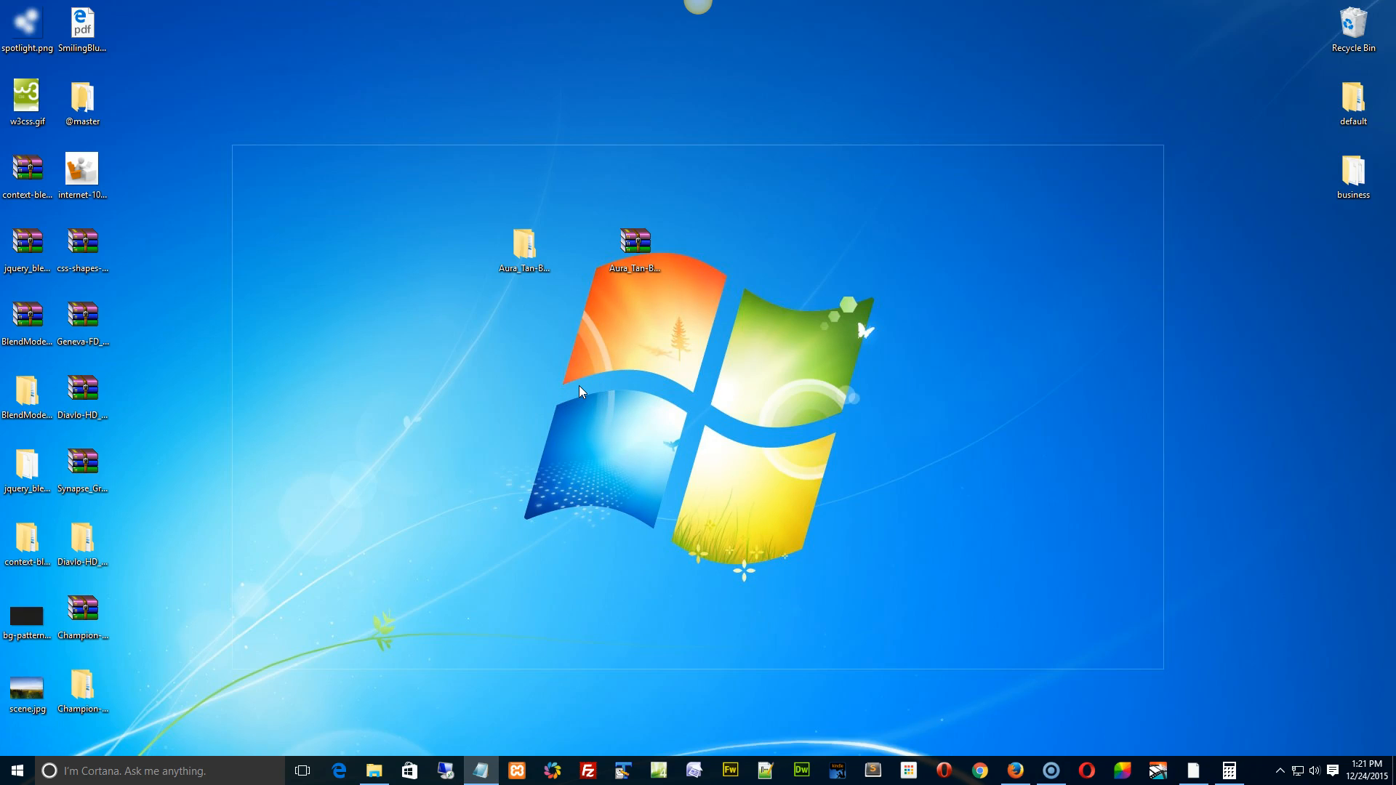
# Launch Adobe Dreamweaver CS6 from the Start menu's Most used list
pyautogui.click(580, 690)
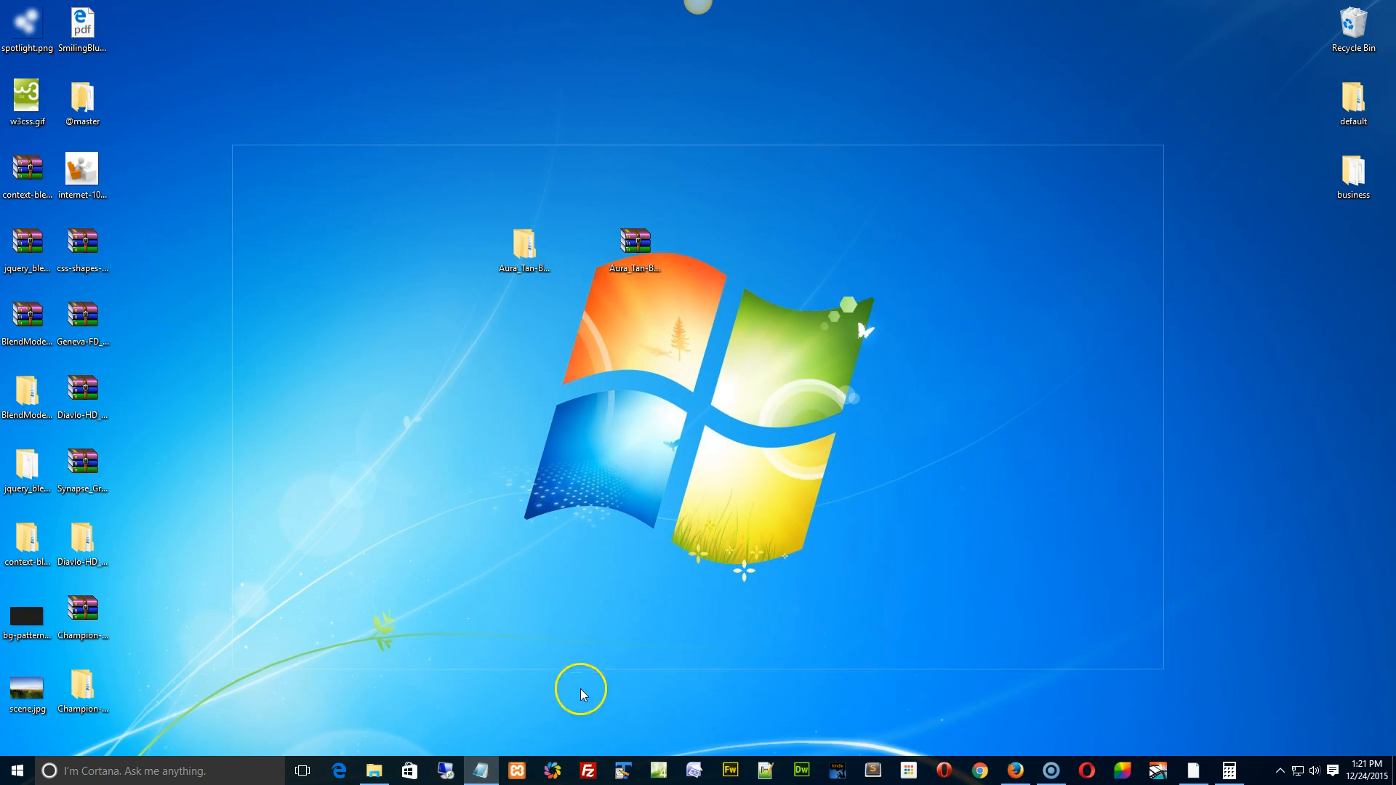
pyautogui.moveTo(39, 730)
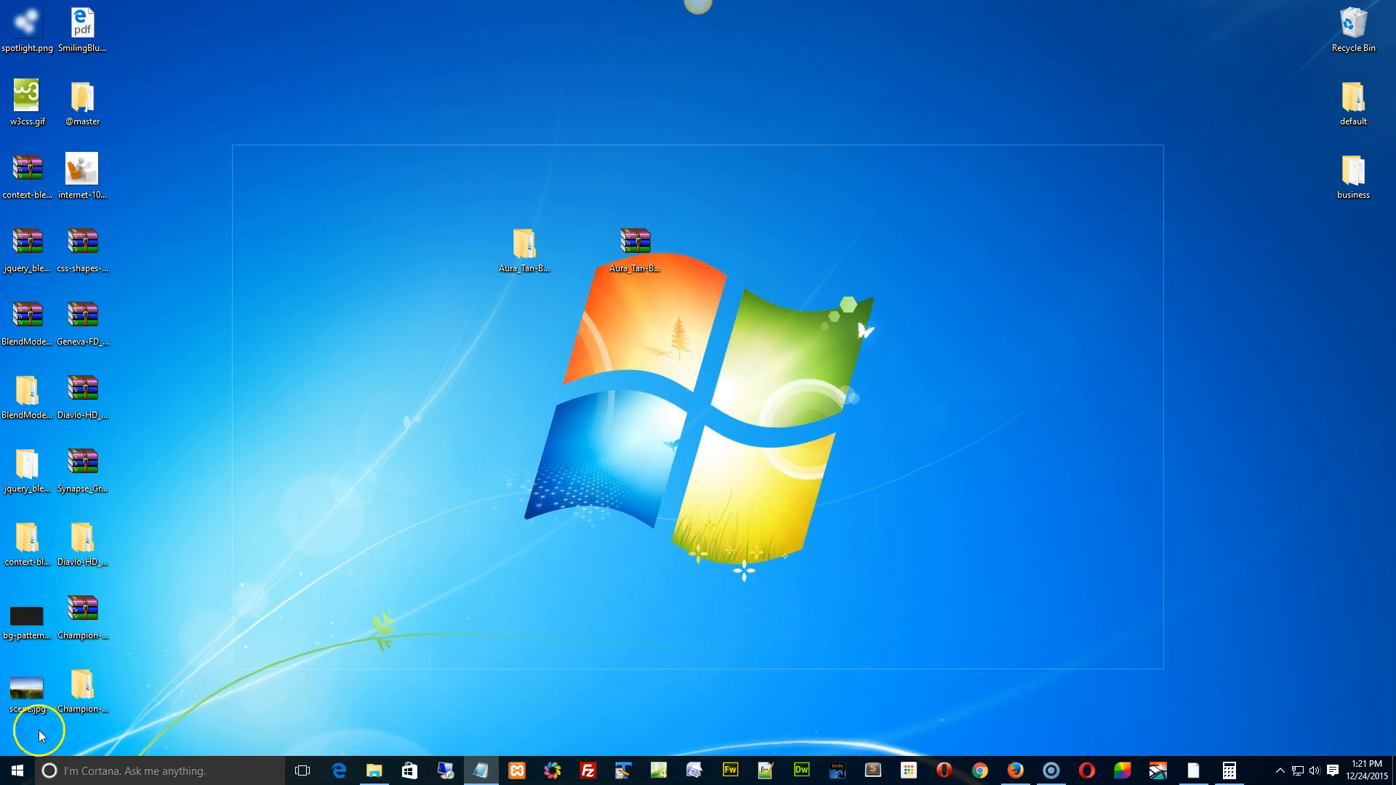
pyautogui.click(16, 770)
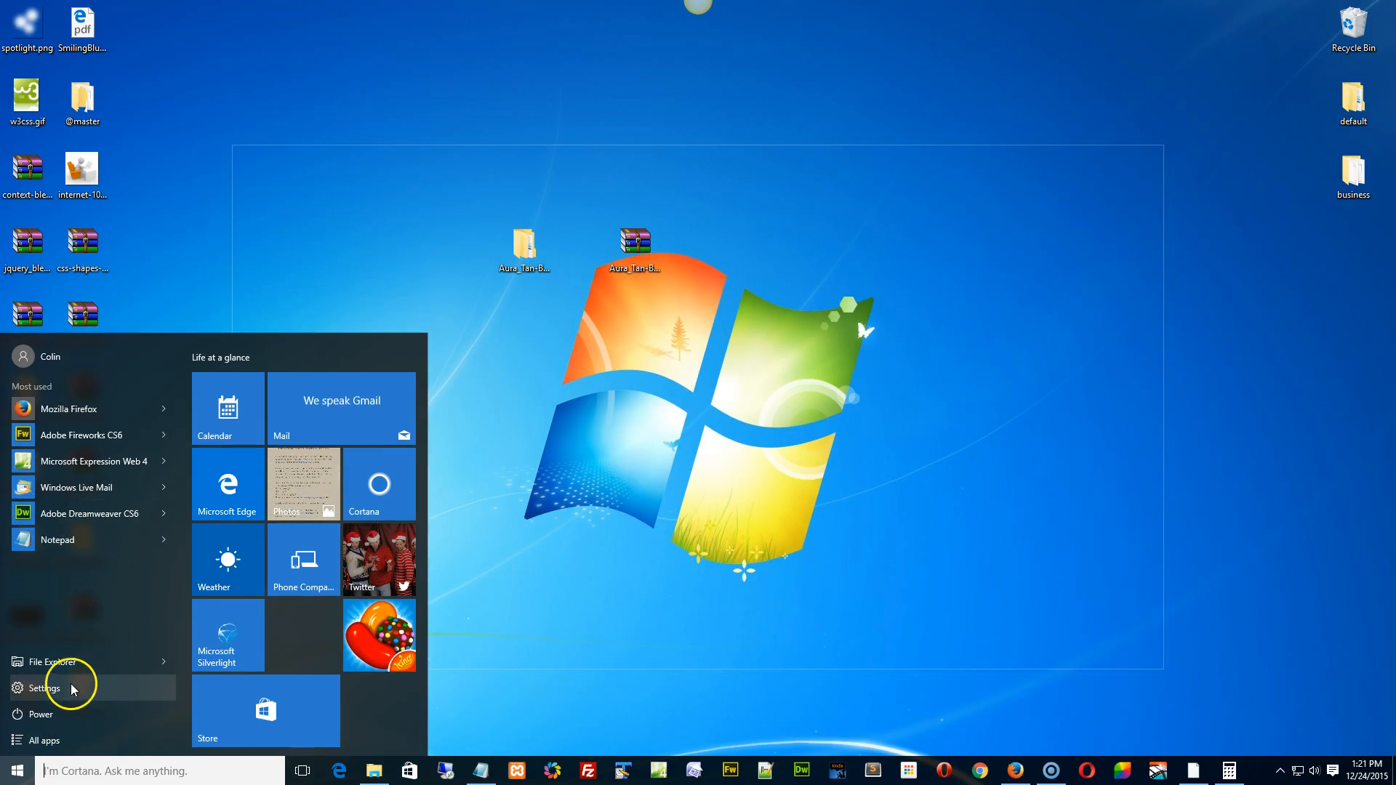
pyautogui.click(40, 740)
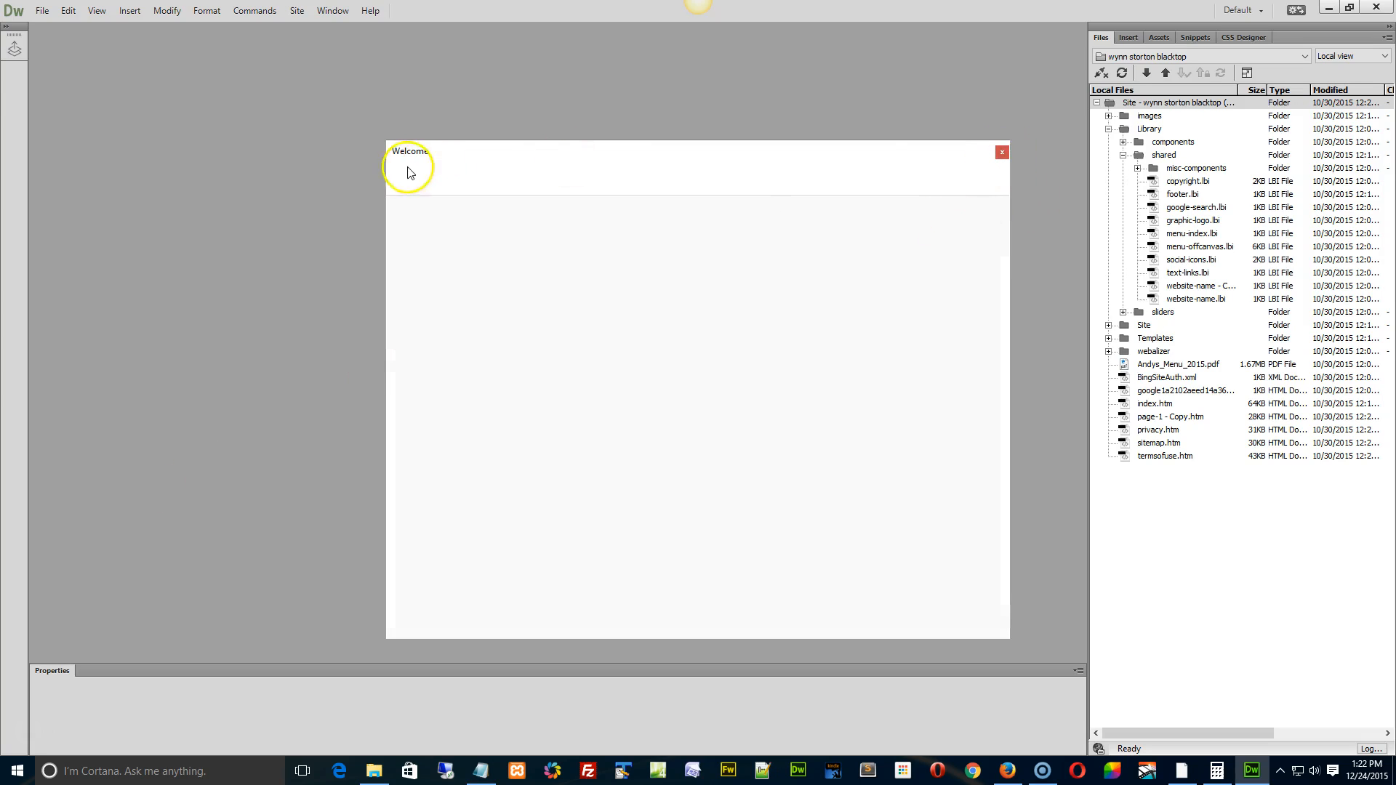
pyautogui.moveTo(919, 165)
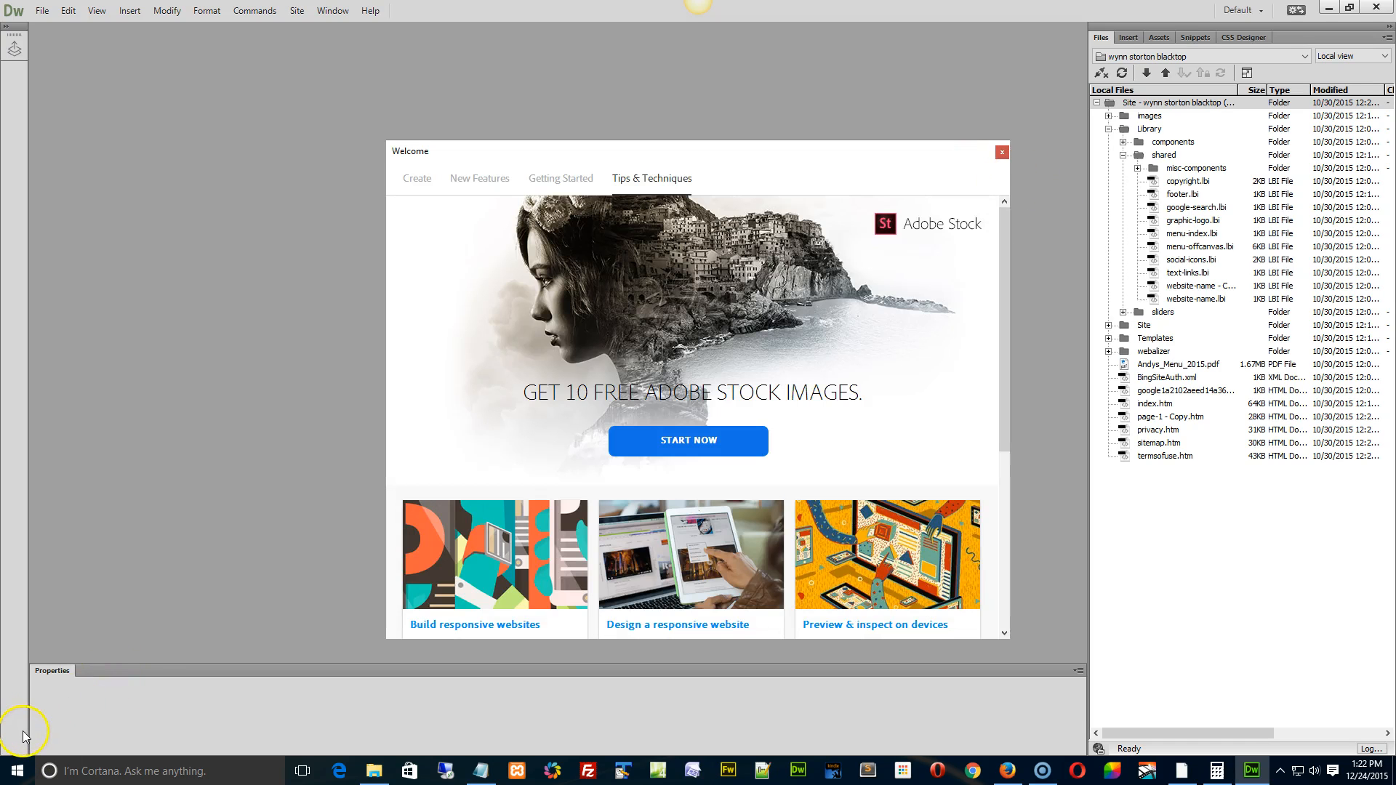
# Open the Site Setup dialog from Site > New Site
pyautogui.click(1001, 152)
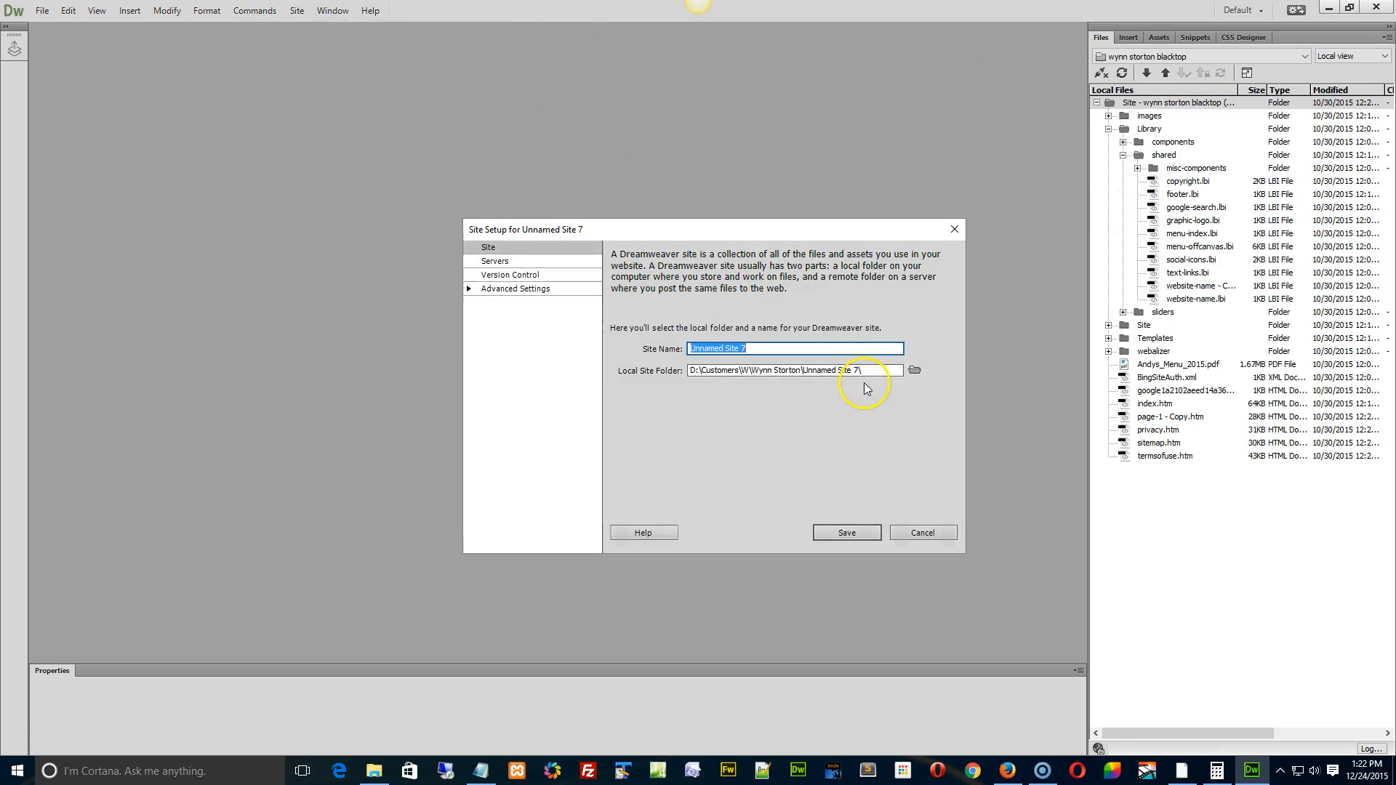
# Set the Aura_Tan-Blue_Business 'website' folder as the local site folder and save the site
pyautogui.click(912, 370)
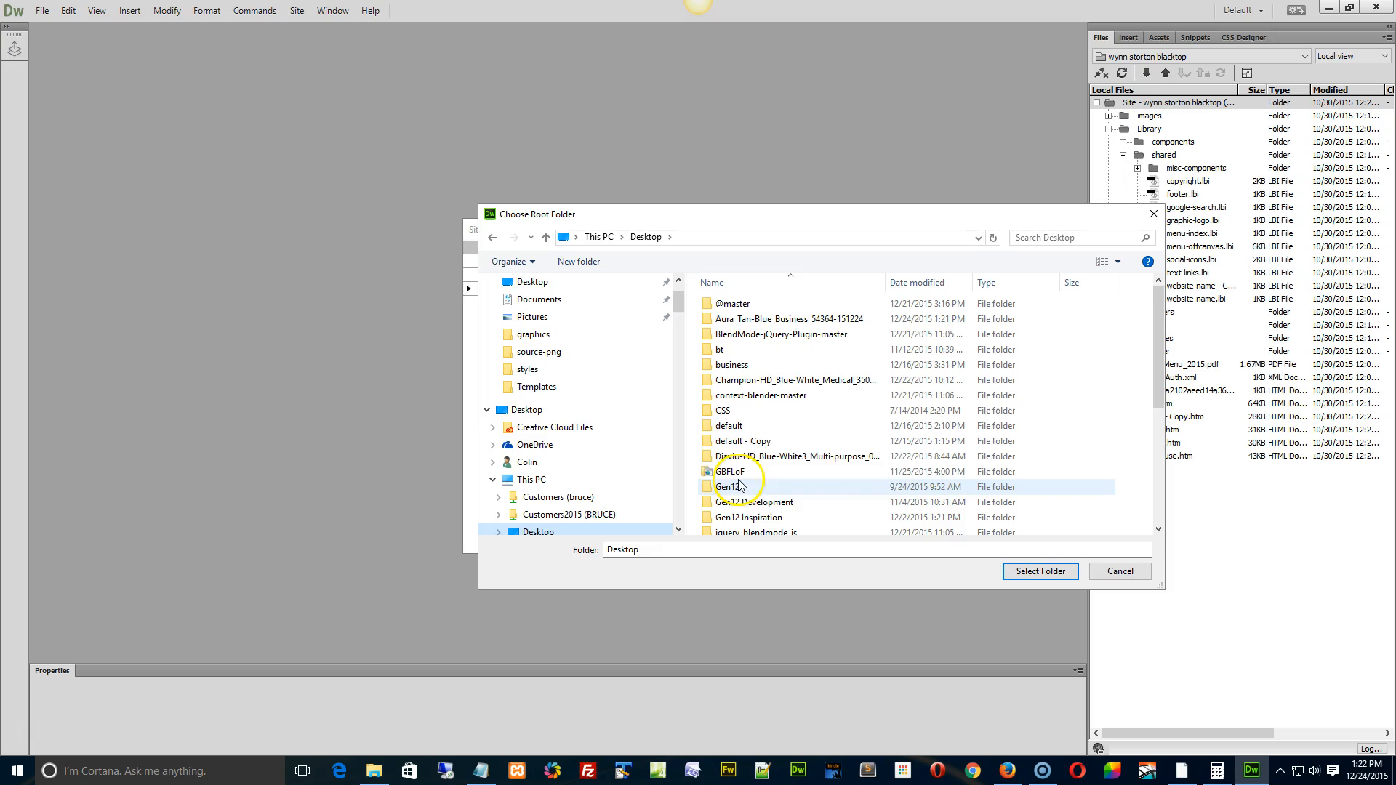
pyautogui.click(788, 318)
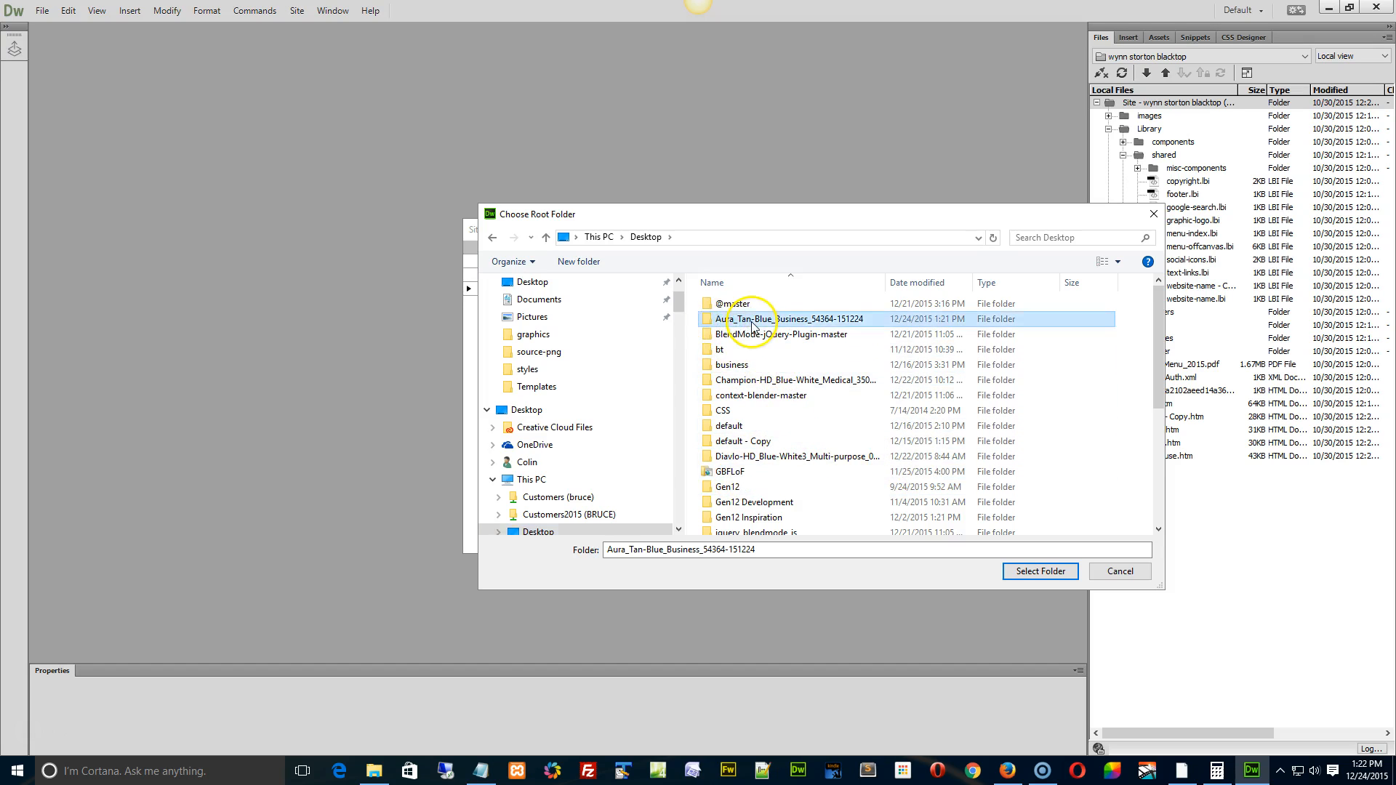
pyautogui.doubleClick(792, 318)
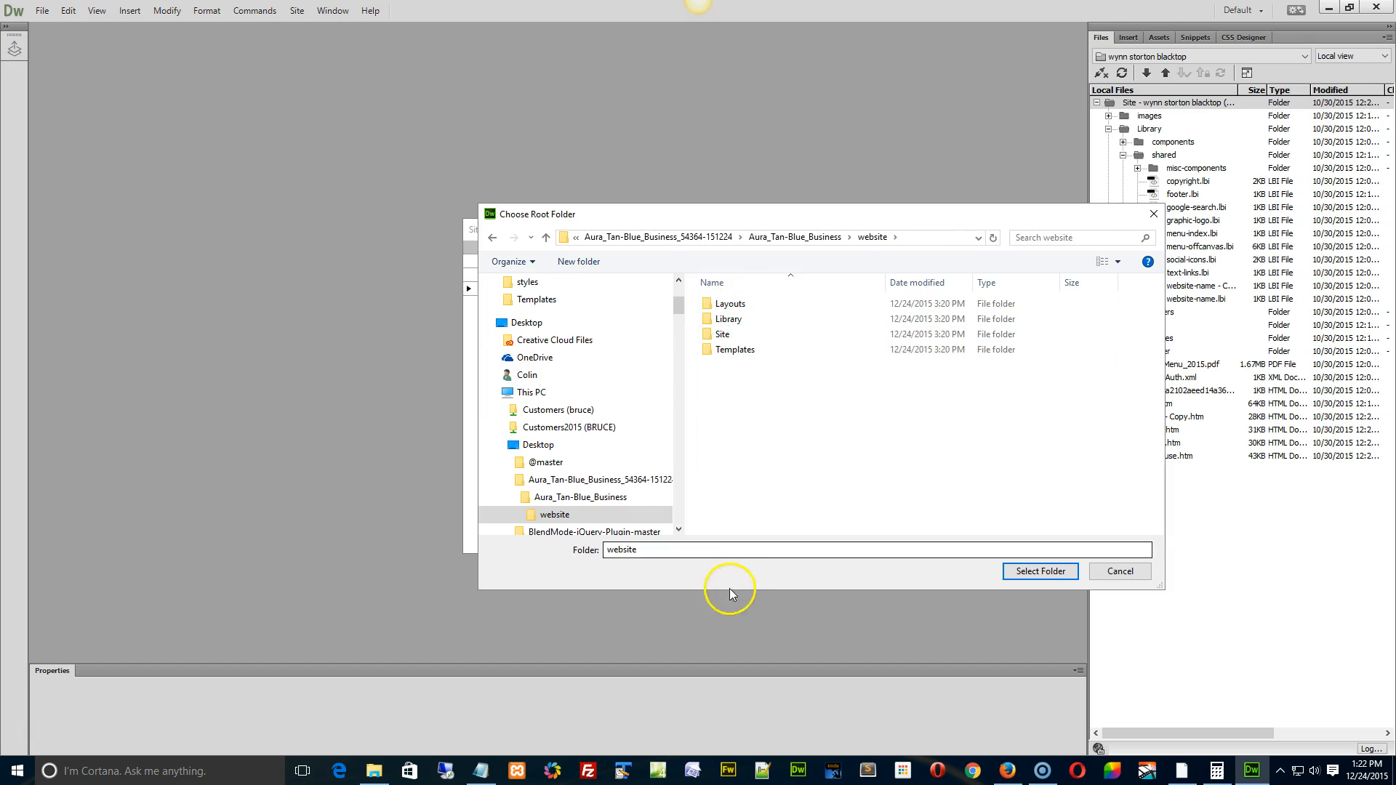
pyautogui.click(722, 334)
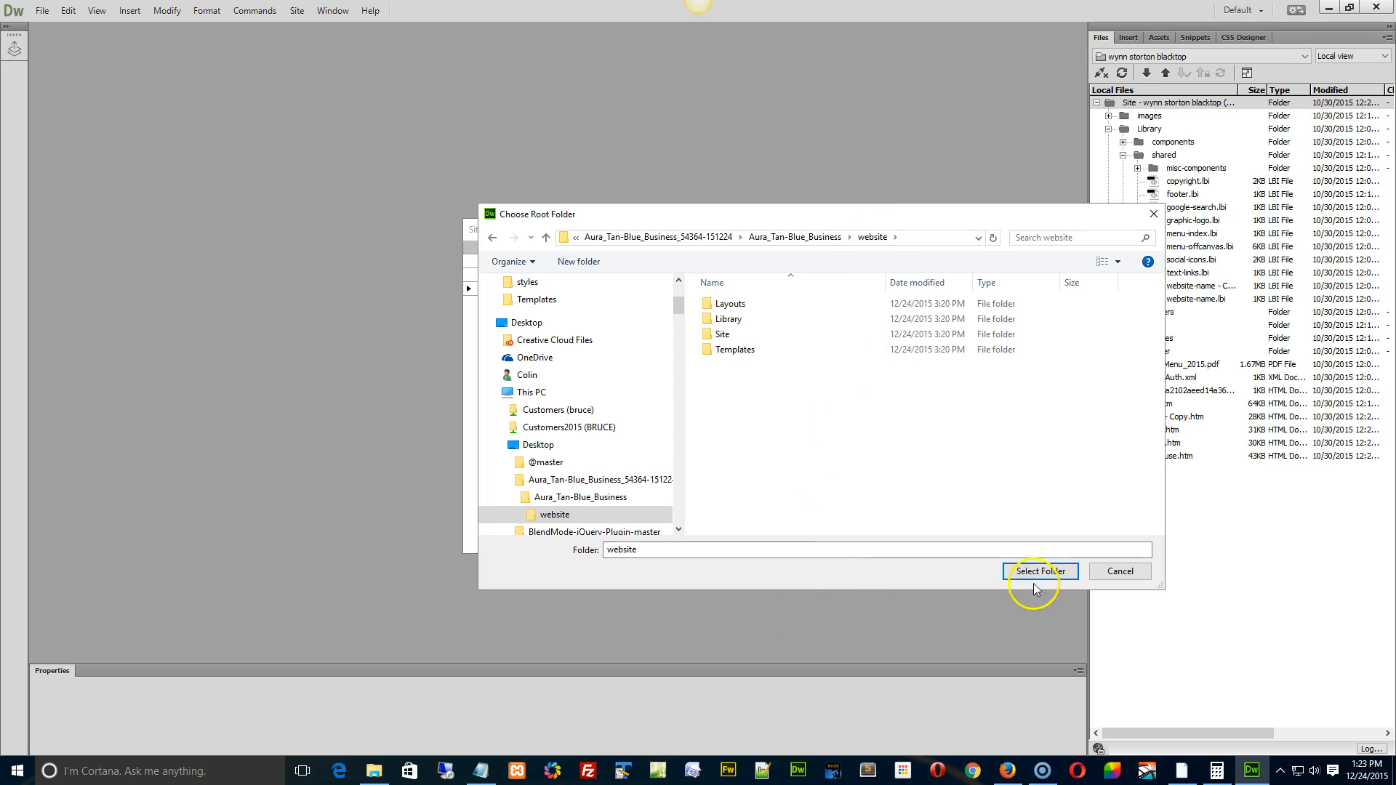
pyautogui.click(1038, 570)
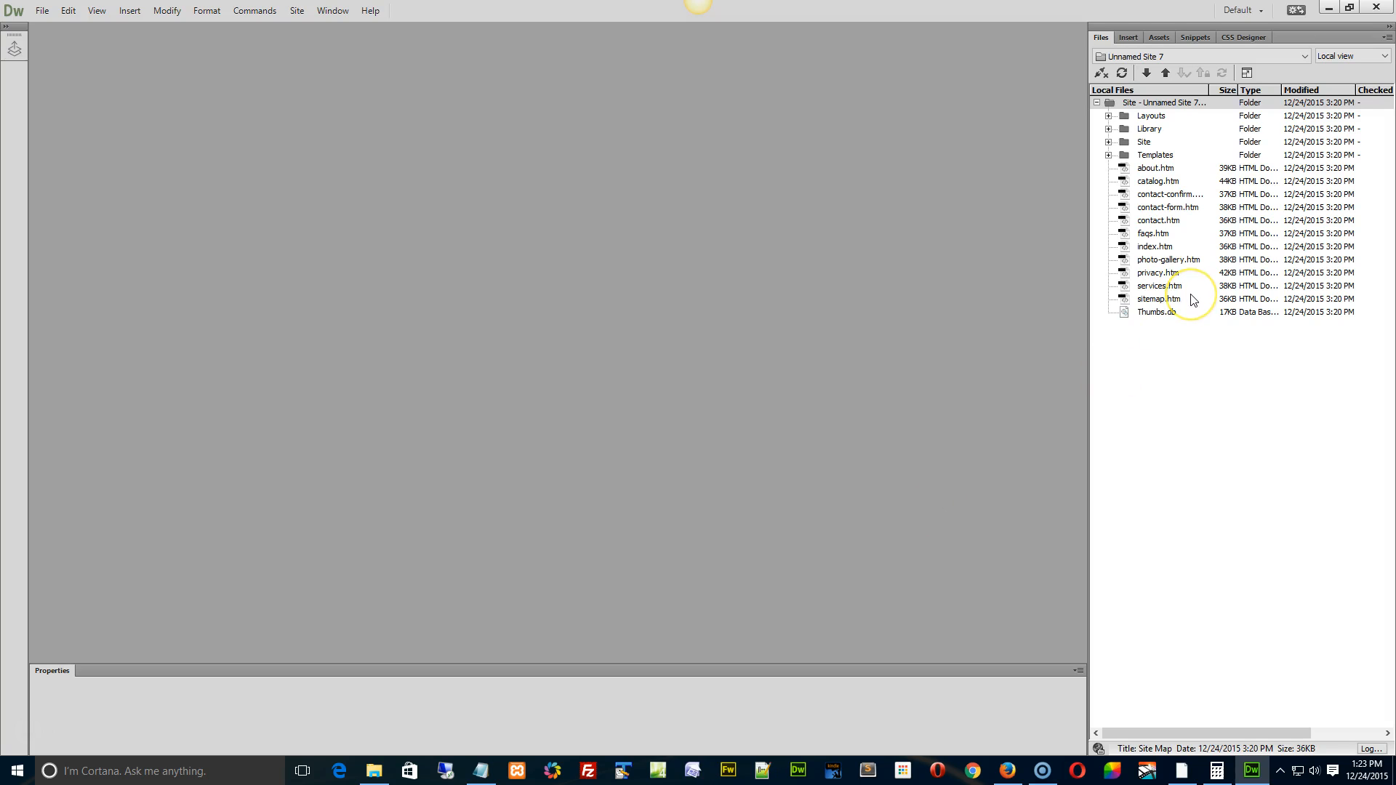
# Open index.htm from the Files panel in Code view
pyautogui.click(1155, 247)
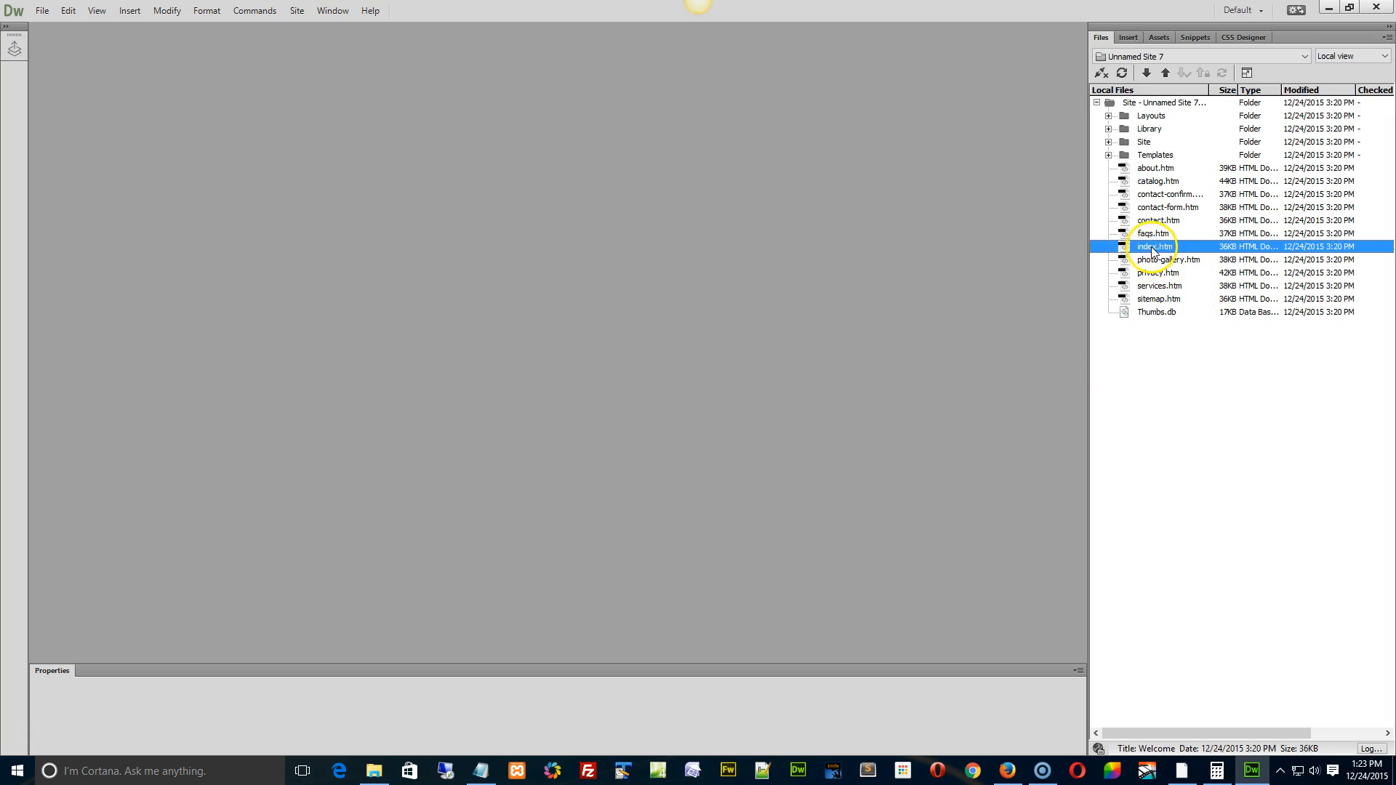
pyautogui.doubleClick(1155, 246)
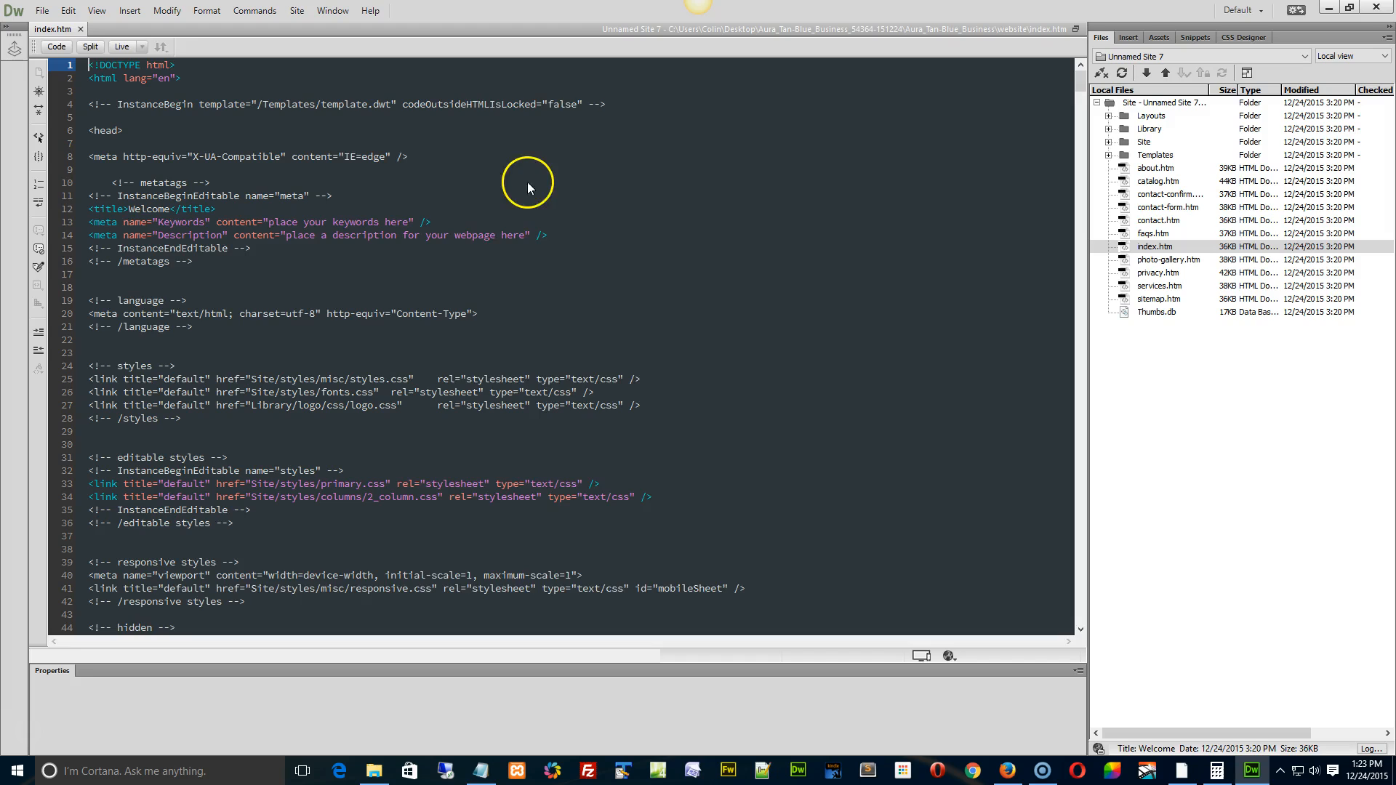
pyautogui.click(90, 46)
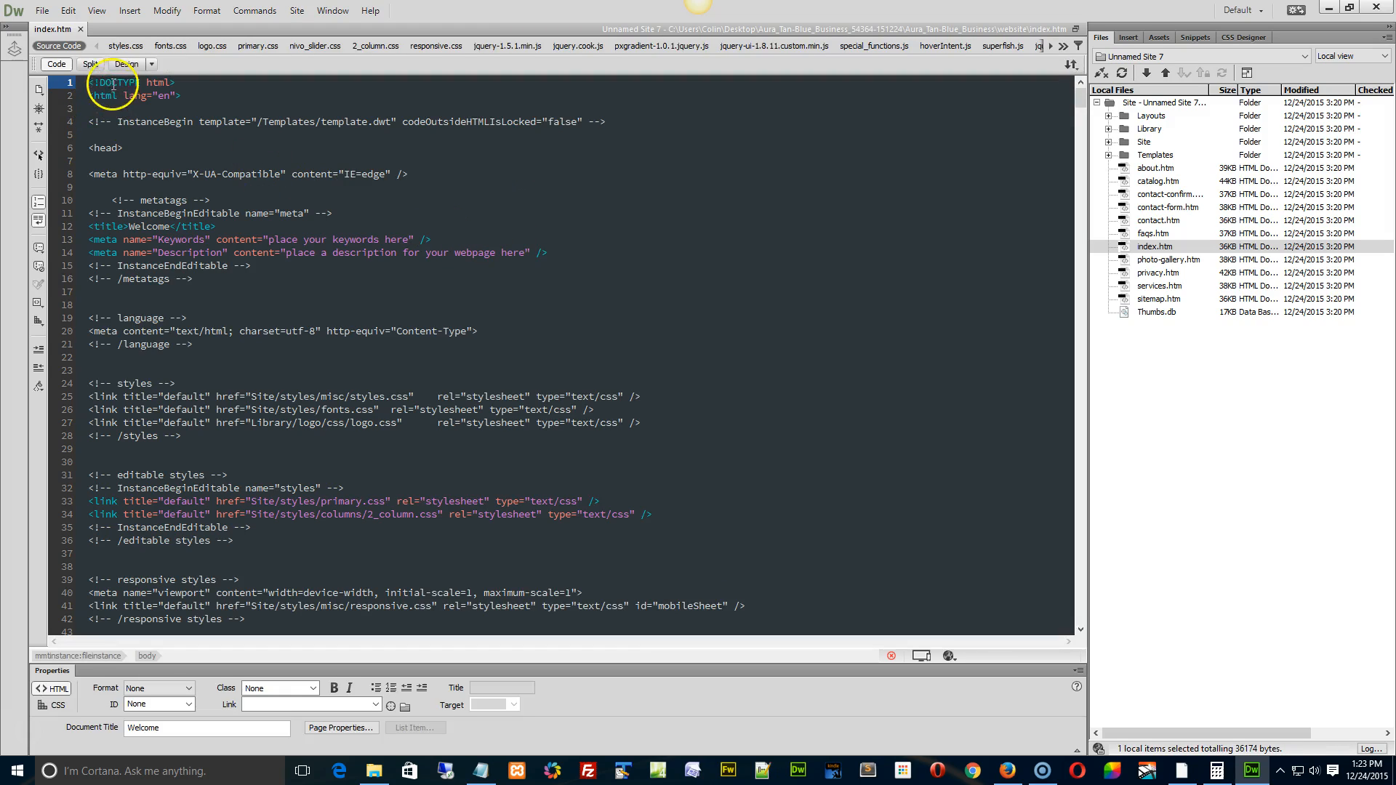
pyautogui.moveTo(162, 71)
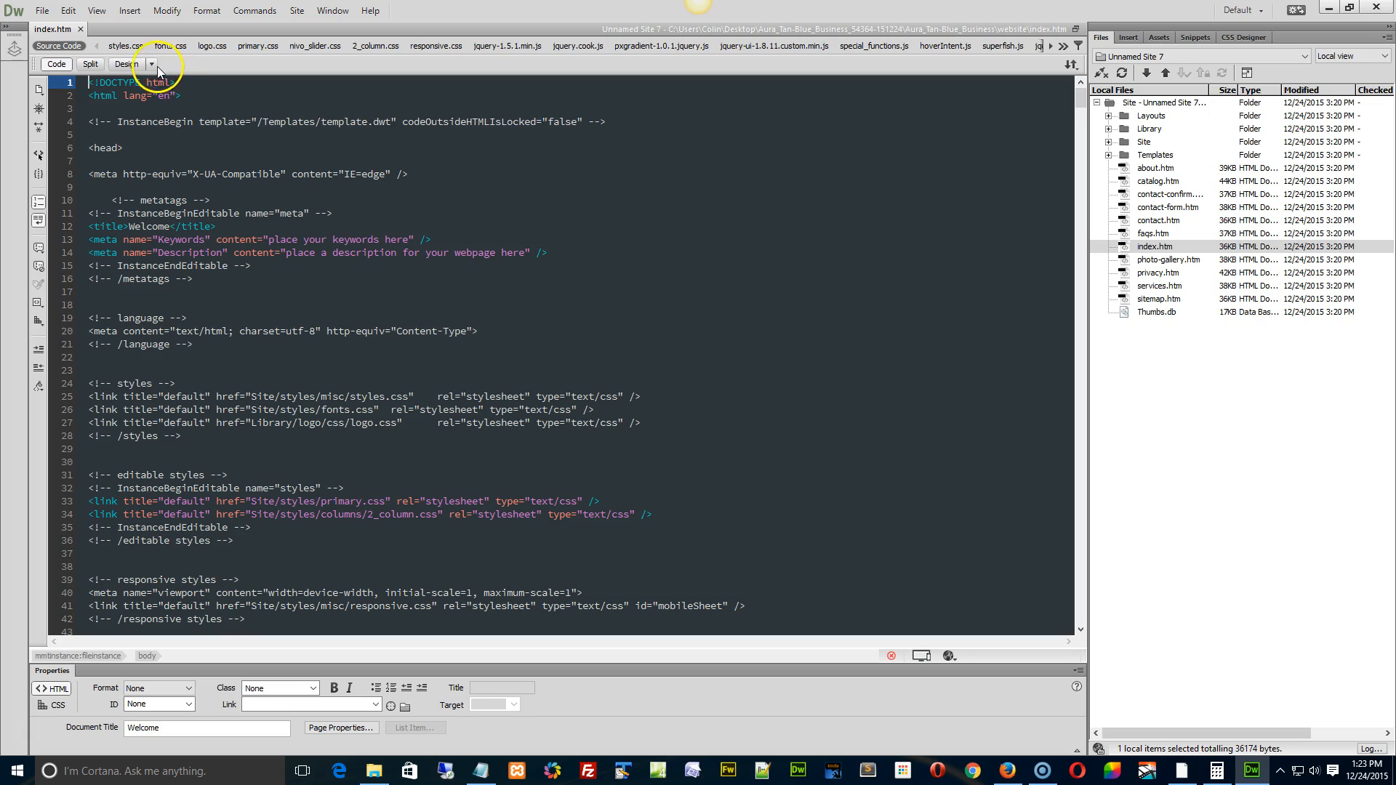
# Switch the document view to Live, then to Split with the design rendering
pyautogui.click(152, 69)
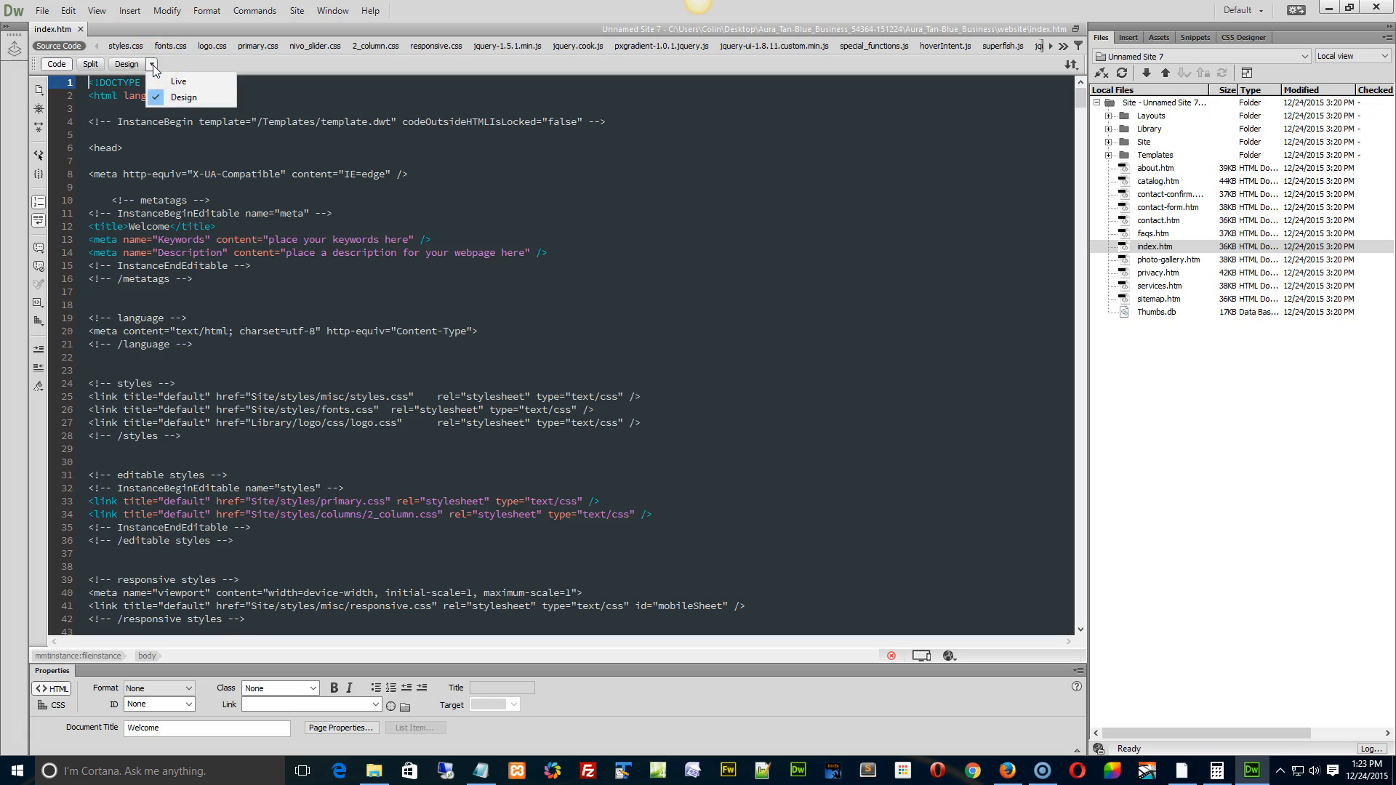
pyautogui.click(178, 80)
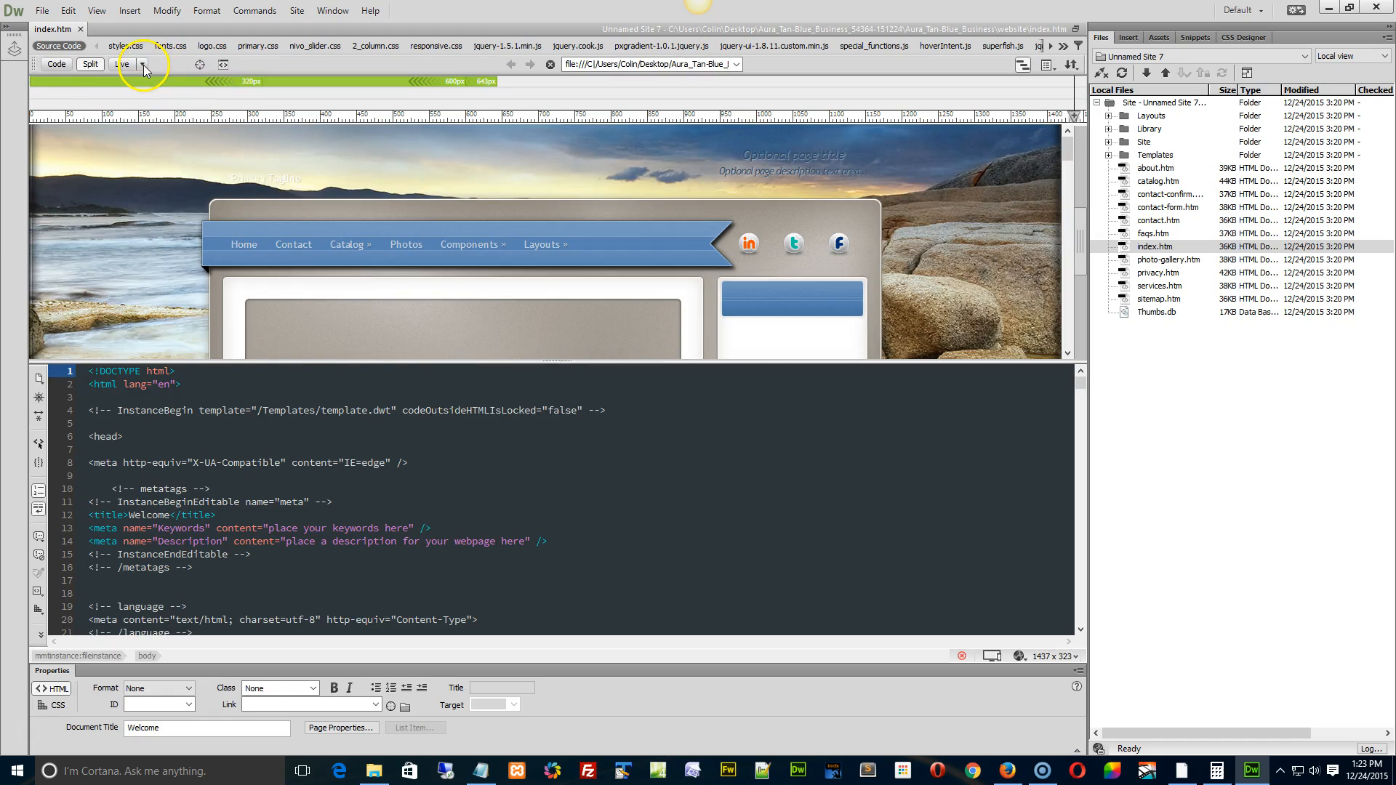
pyautogui.click(142, 64)
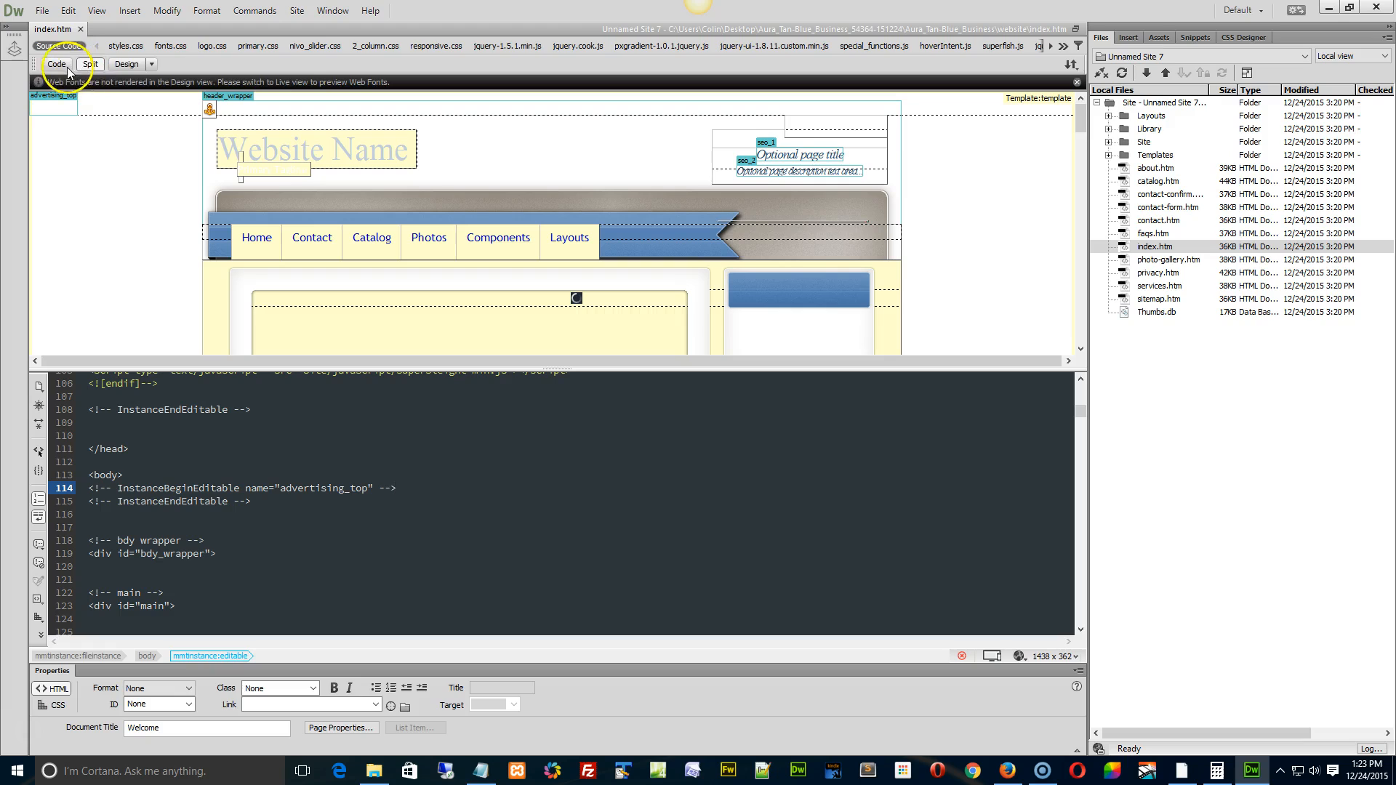
# Retype the 'What is Lorem Ipsum' heading as the updates heading in Design view and save
pyautogui.click(126, 64)
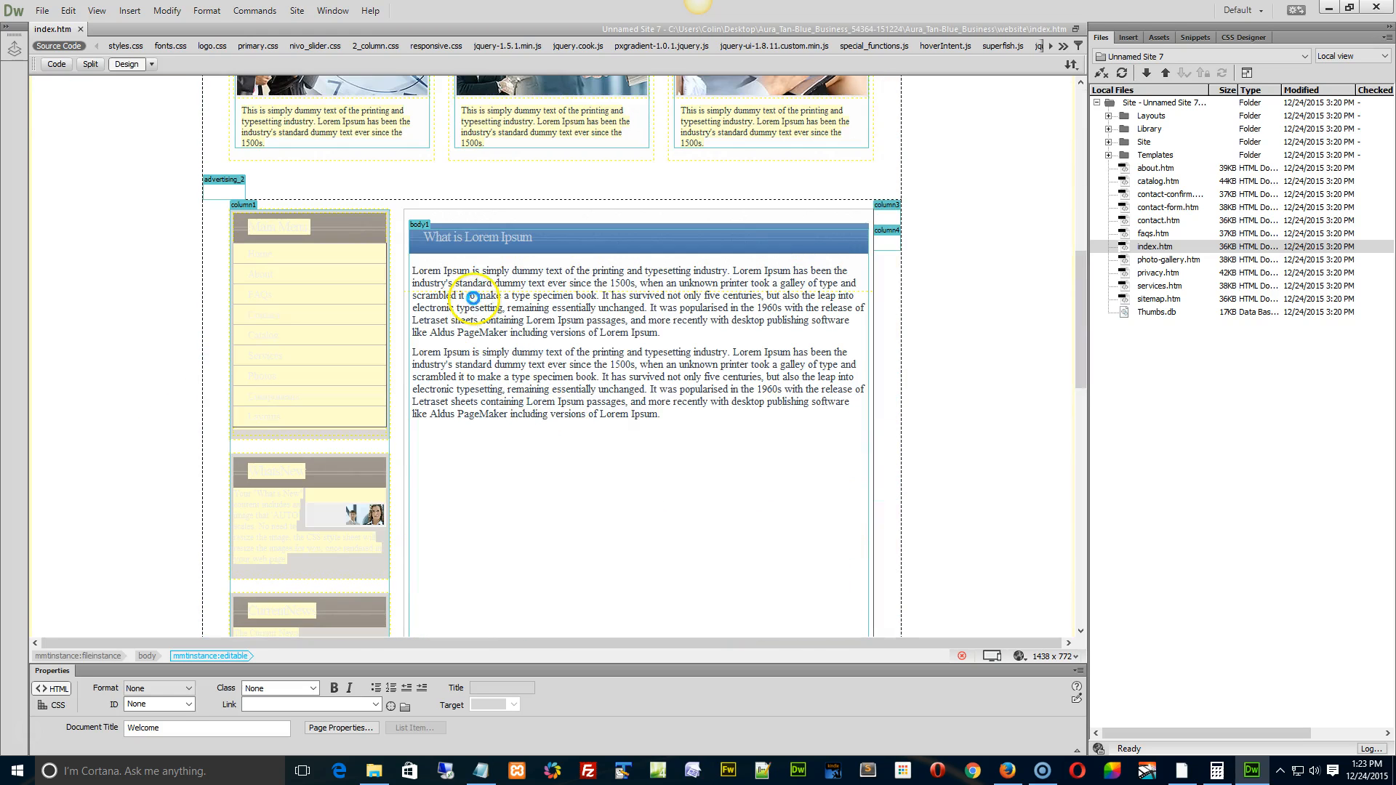
pyautogui.click(453, 237)
pyautogui.write("WHeree's a")
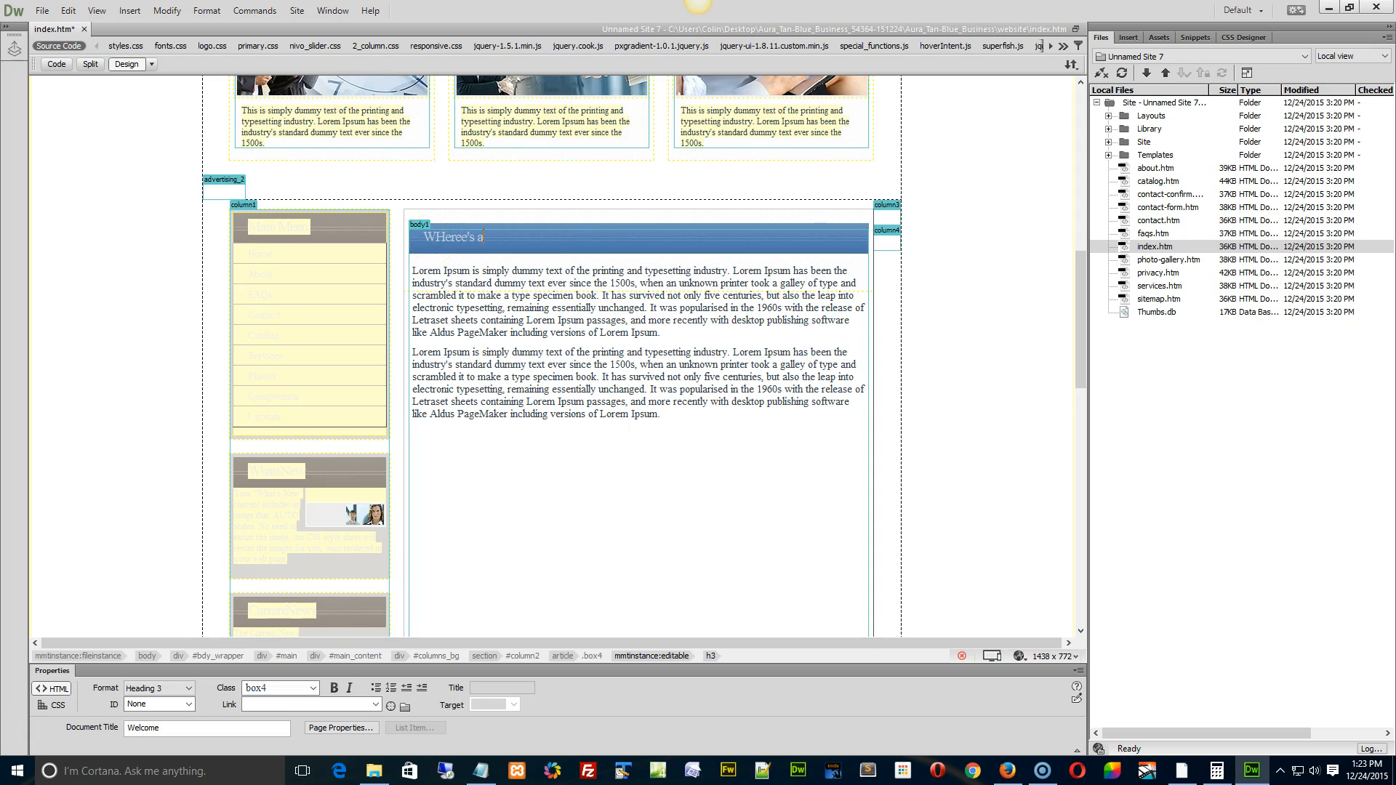
pyautogui.write('some upda')
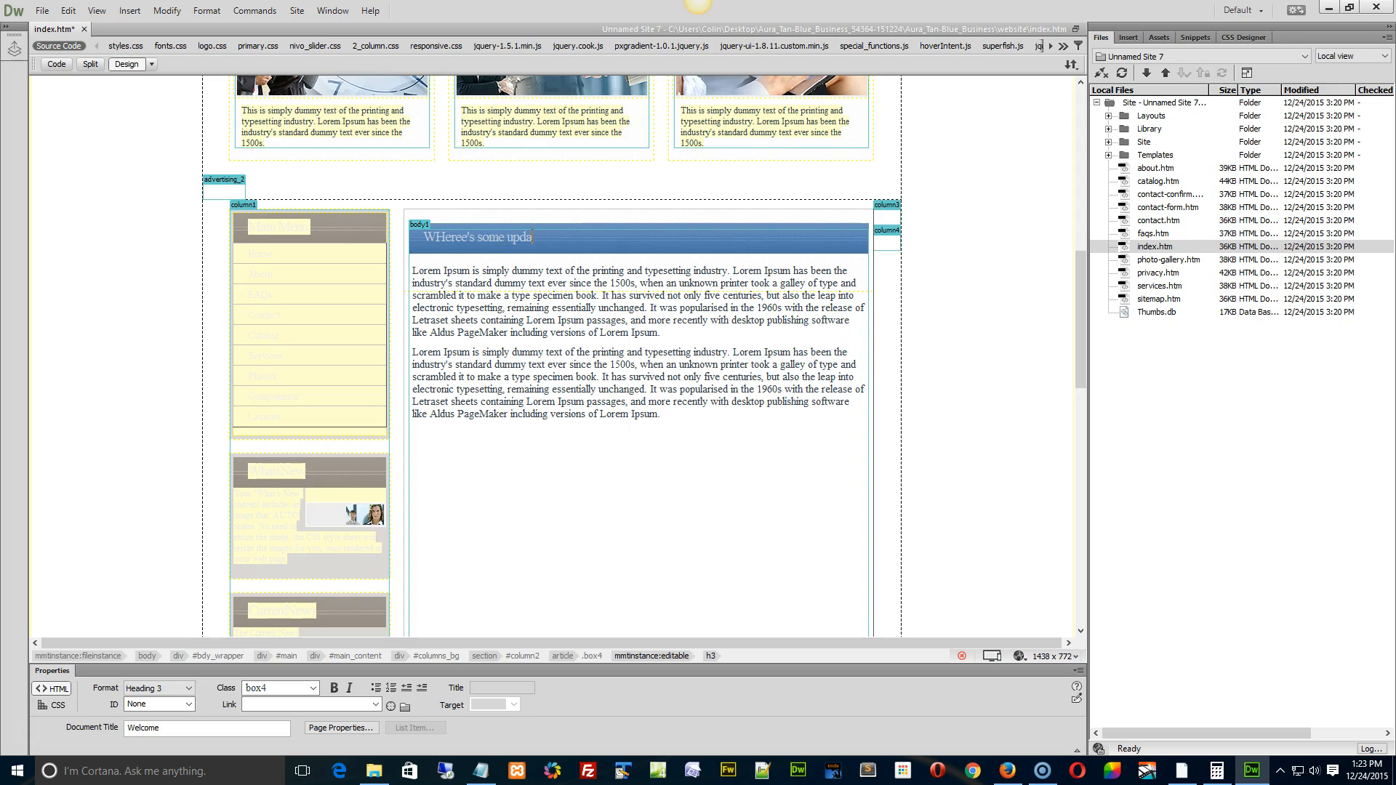
pyautogui.write('tes')
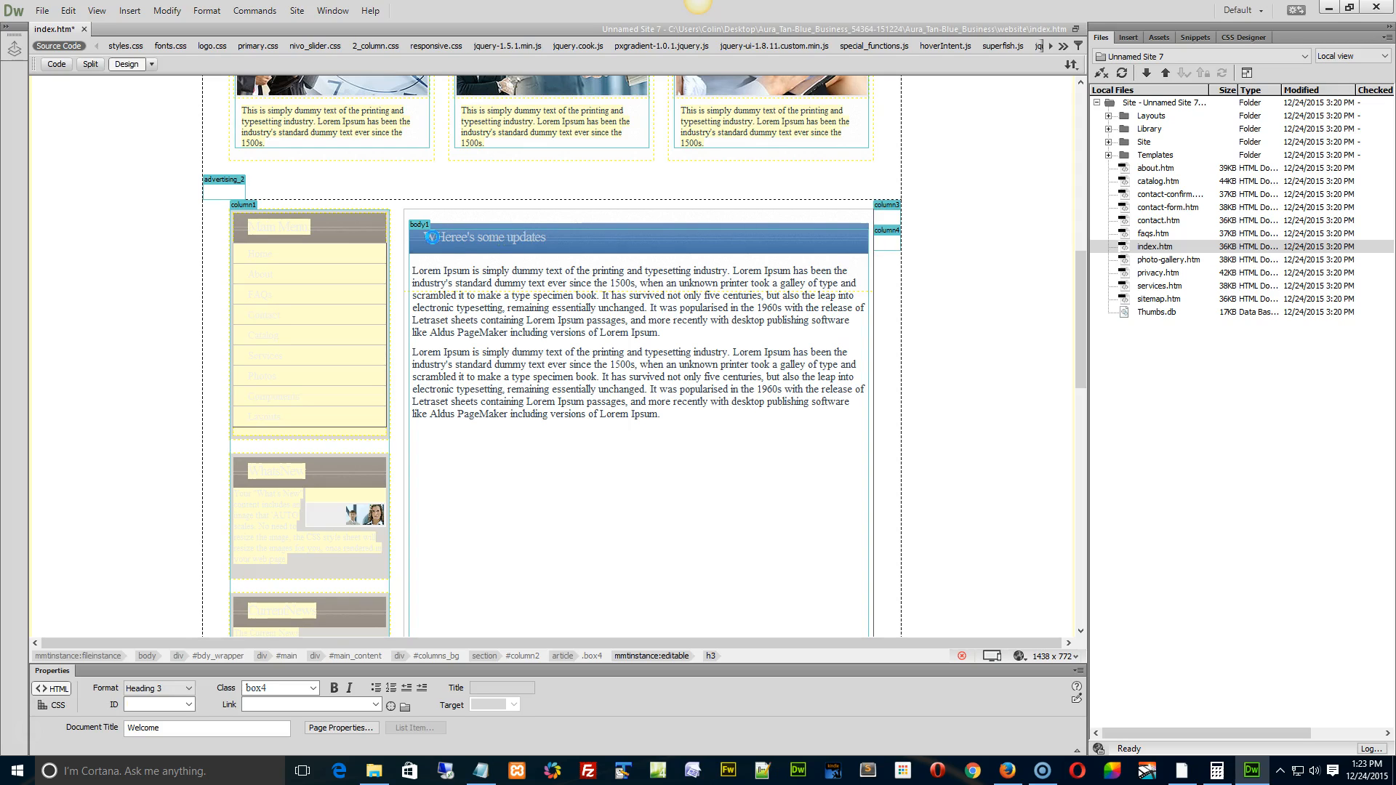
pyautogui.write('H')
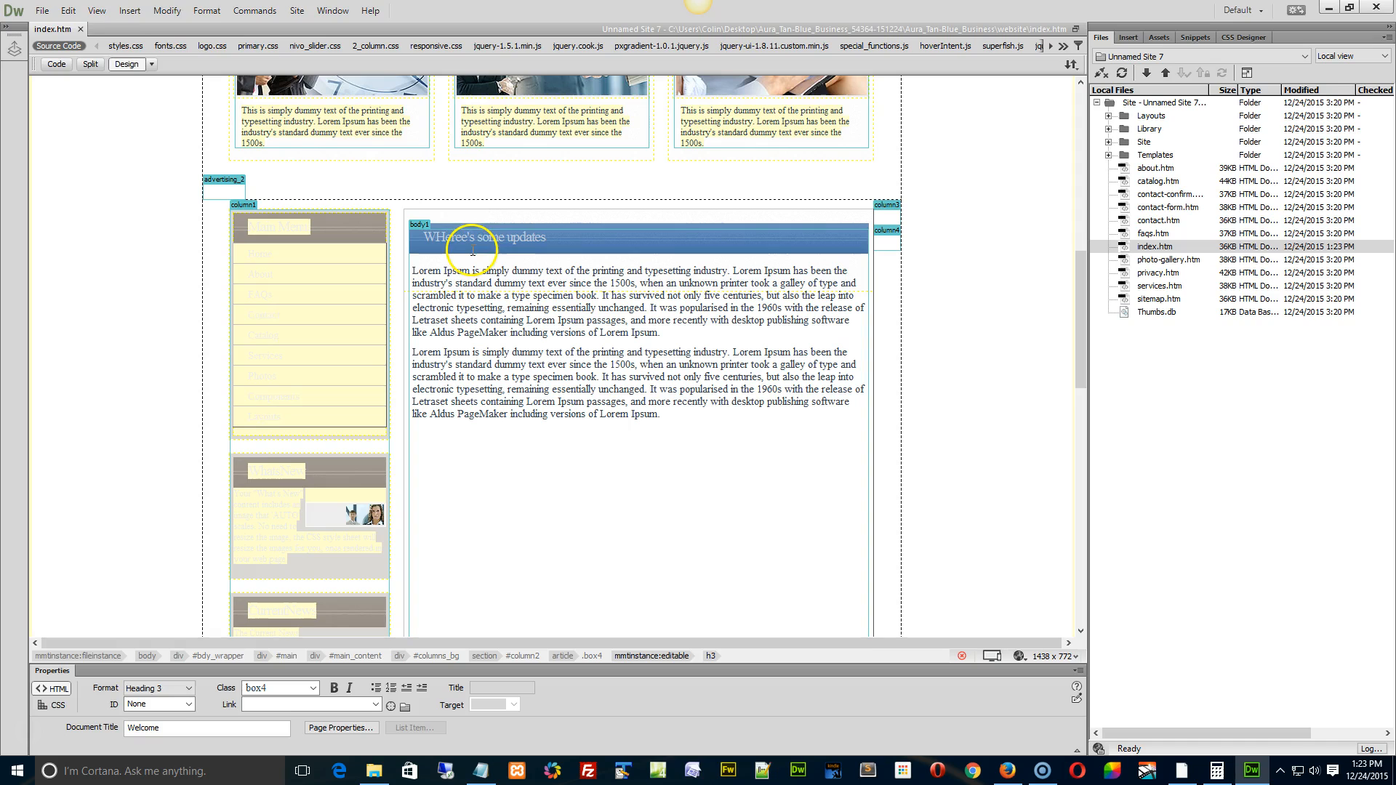
pyautogui.click(96, 11)
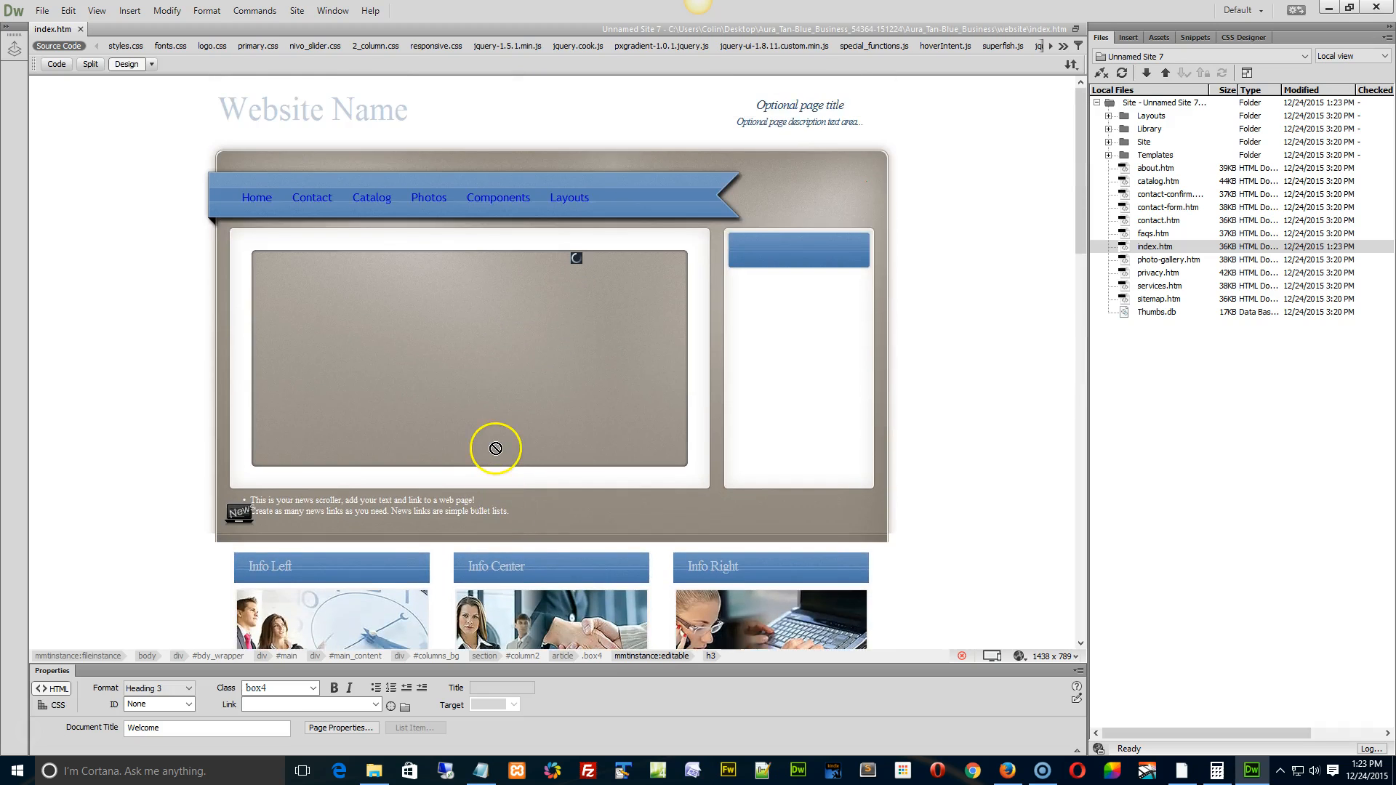
# Expand Library > footer in the Files panel and open copyright.lbi
pyautogui.scroll(-3)
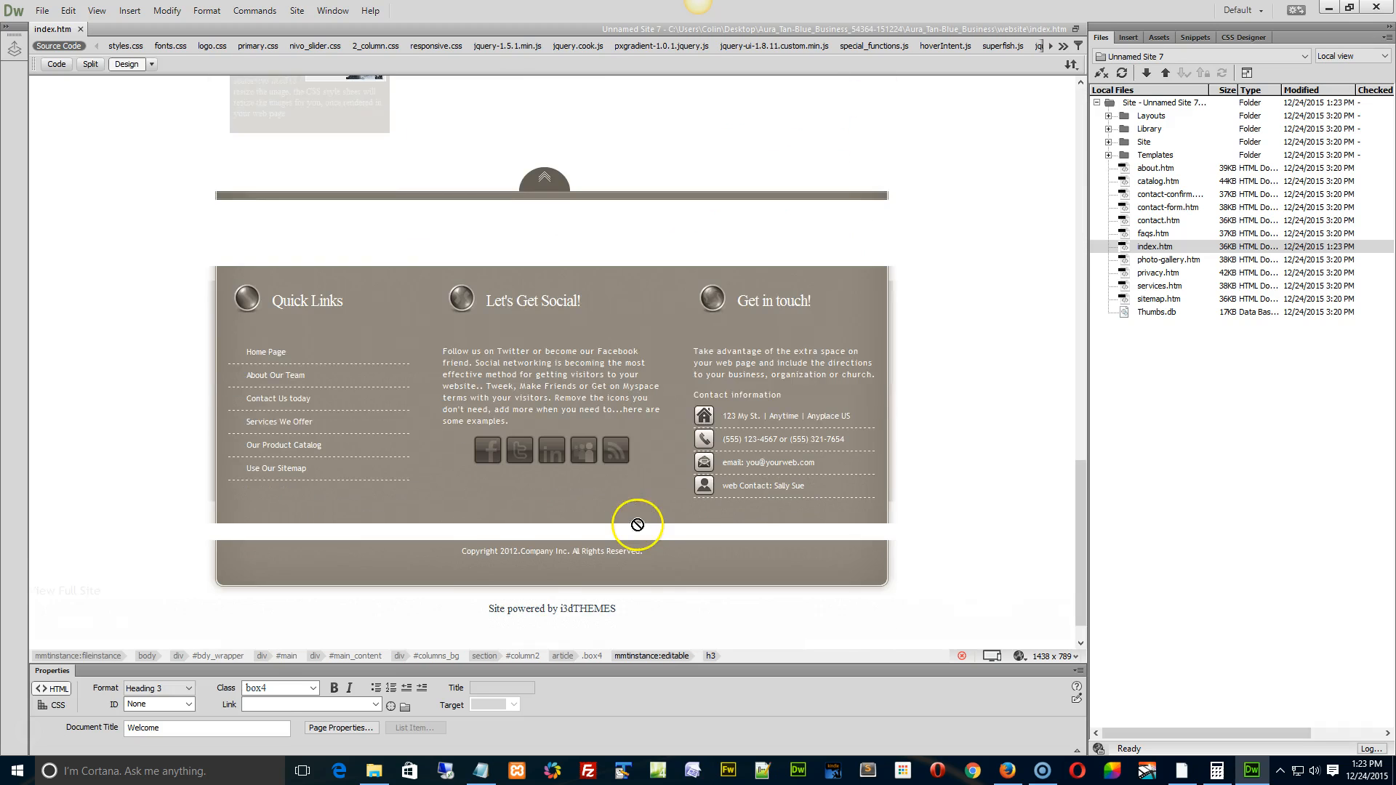
pyautogui.scroll(-3)
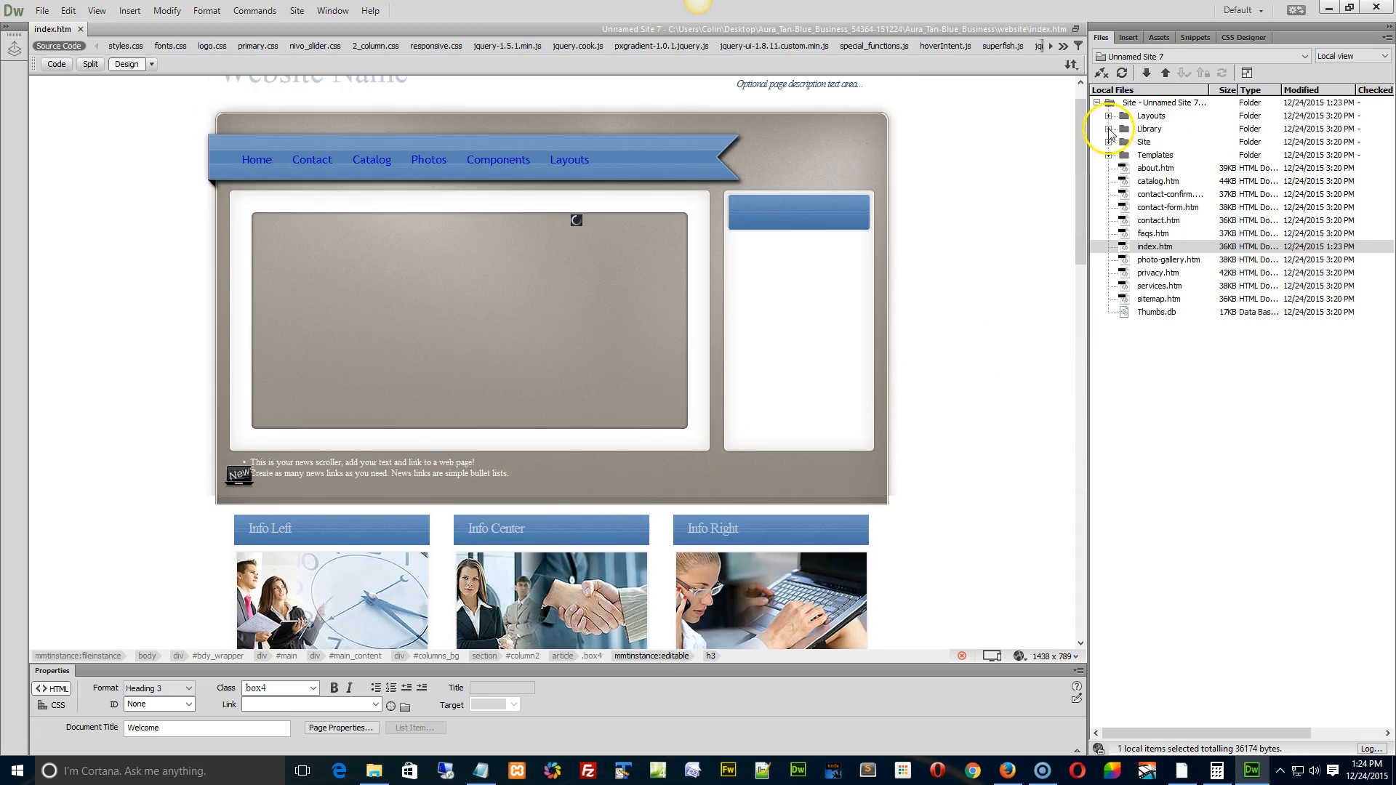
pyautogui.click(1109, 128)
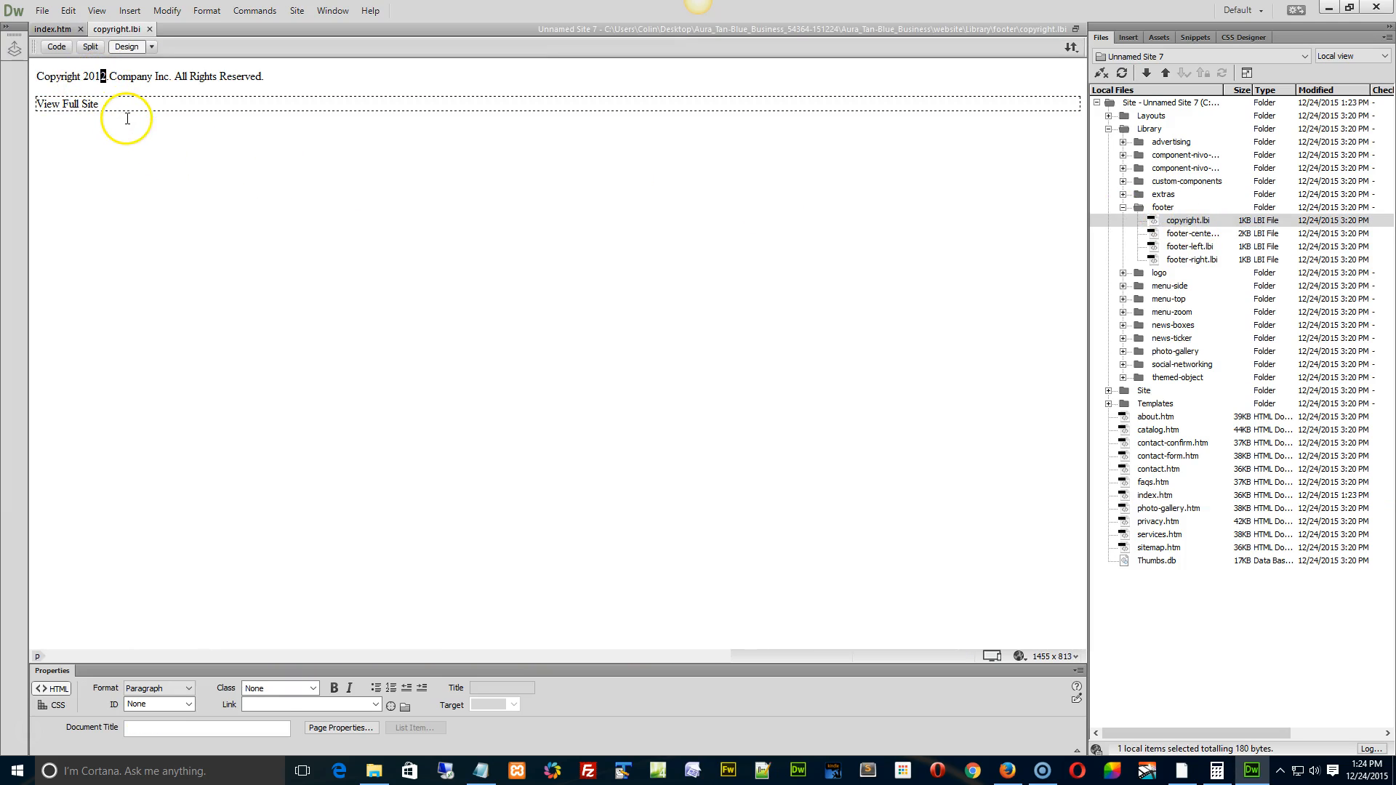
# Change the copyright year to 2016, update the pages, and return to index.htm
pyautogui.write('2016.')
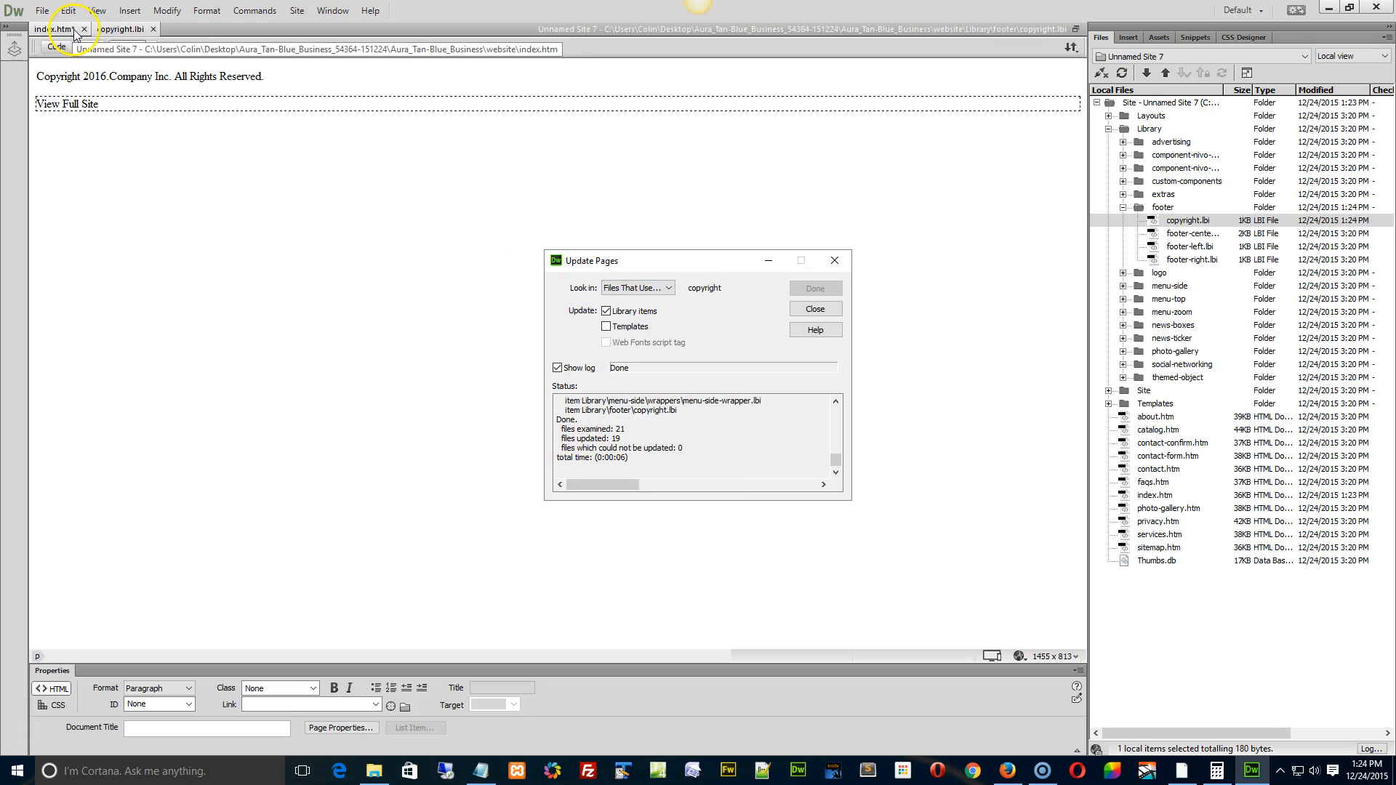
pyautogui.click(812, 308)
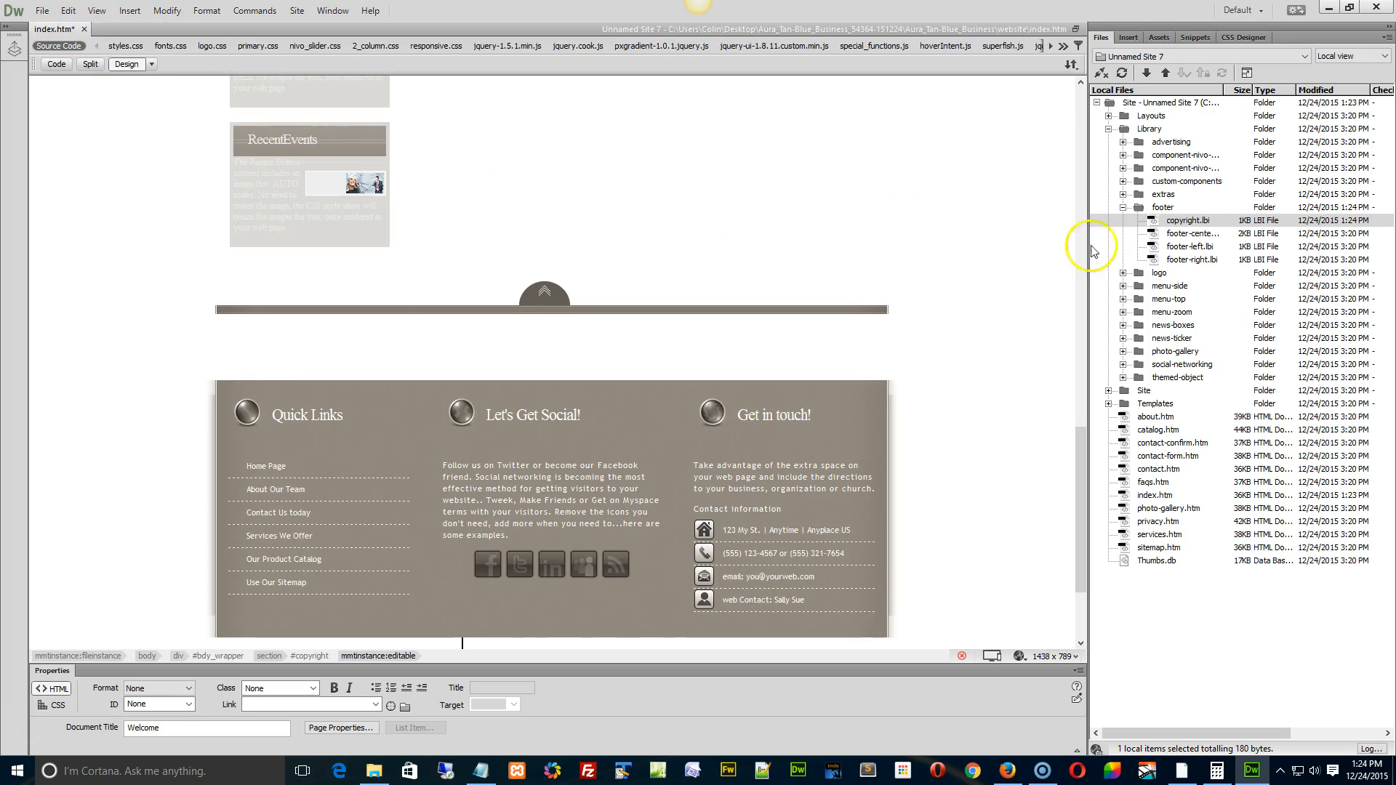
pyautogui.scroll(-3)
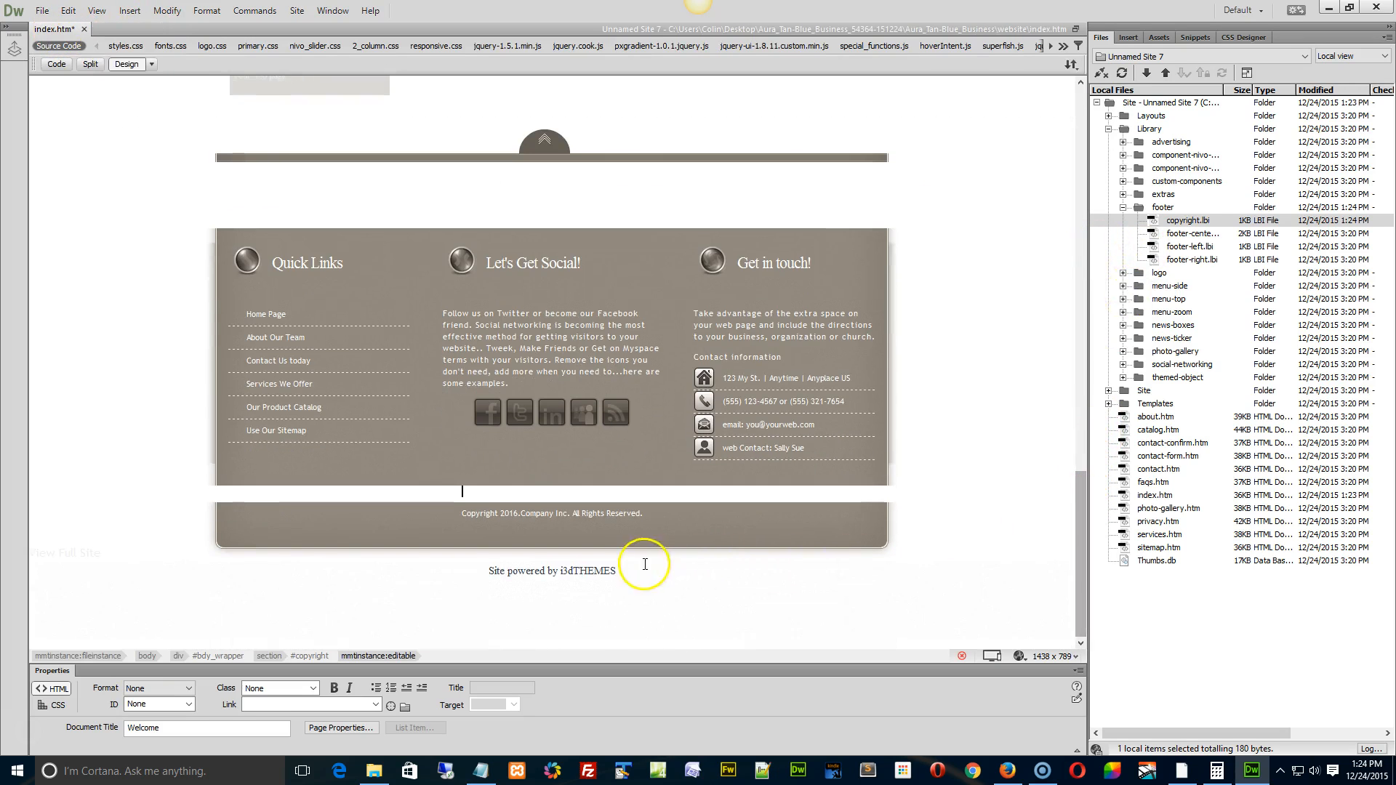
pyautogui.moveTo(218, 178)
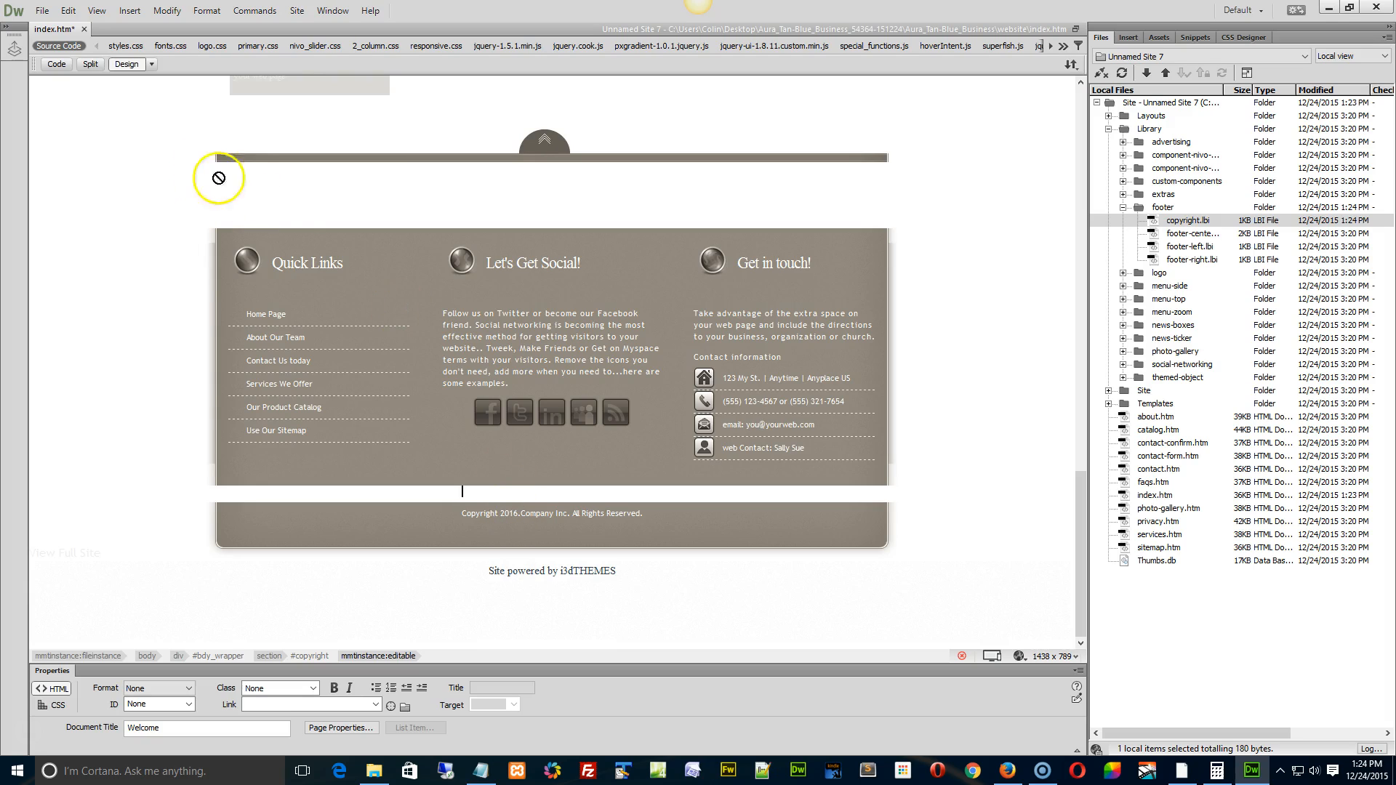
# Preview index.htm in Firefox and scroll through the rendered page
pyautogui.click(306, 262)
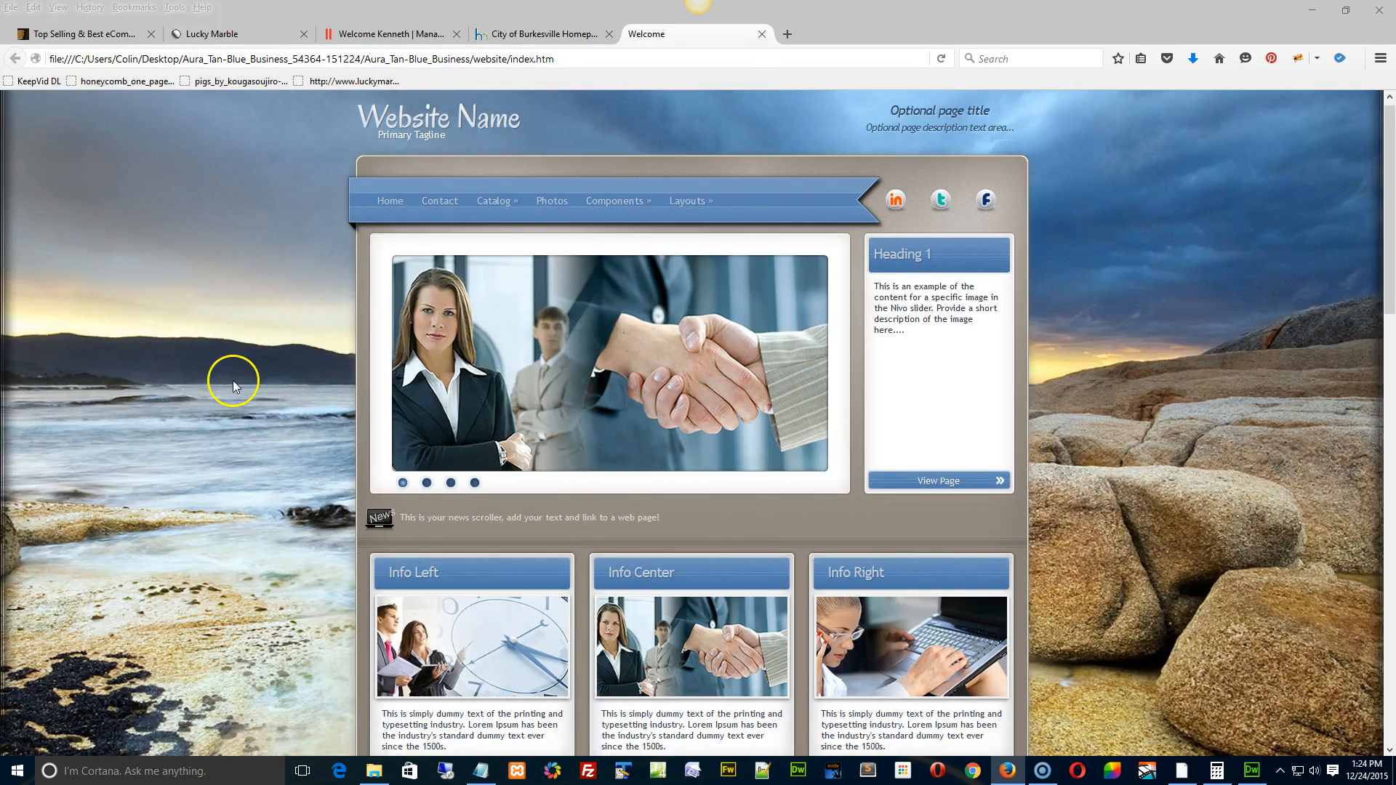
pyautogui.scroll(-3)
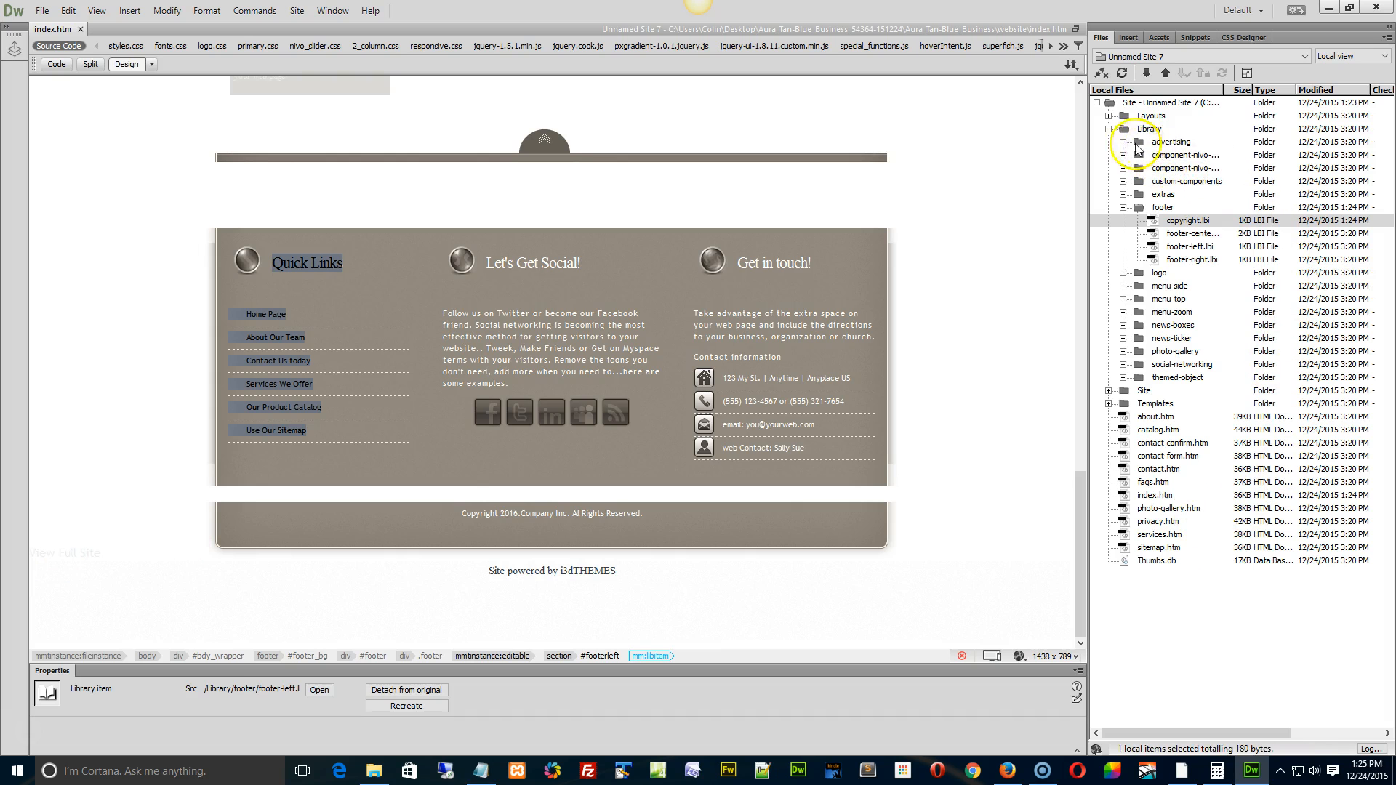
# Collapse the Library folder in the Files panel and minimize Dreamweaver to the desktop
pyautogui.click(1123, 128)
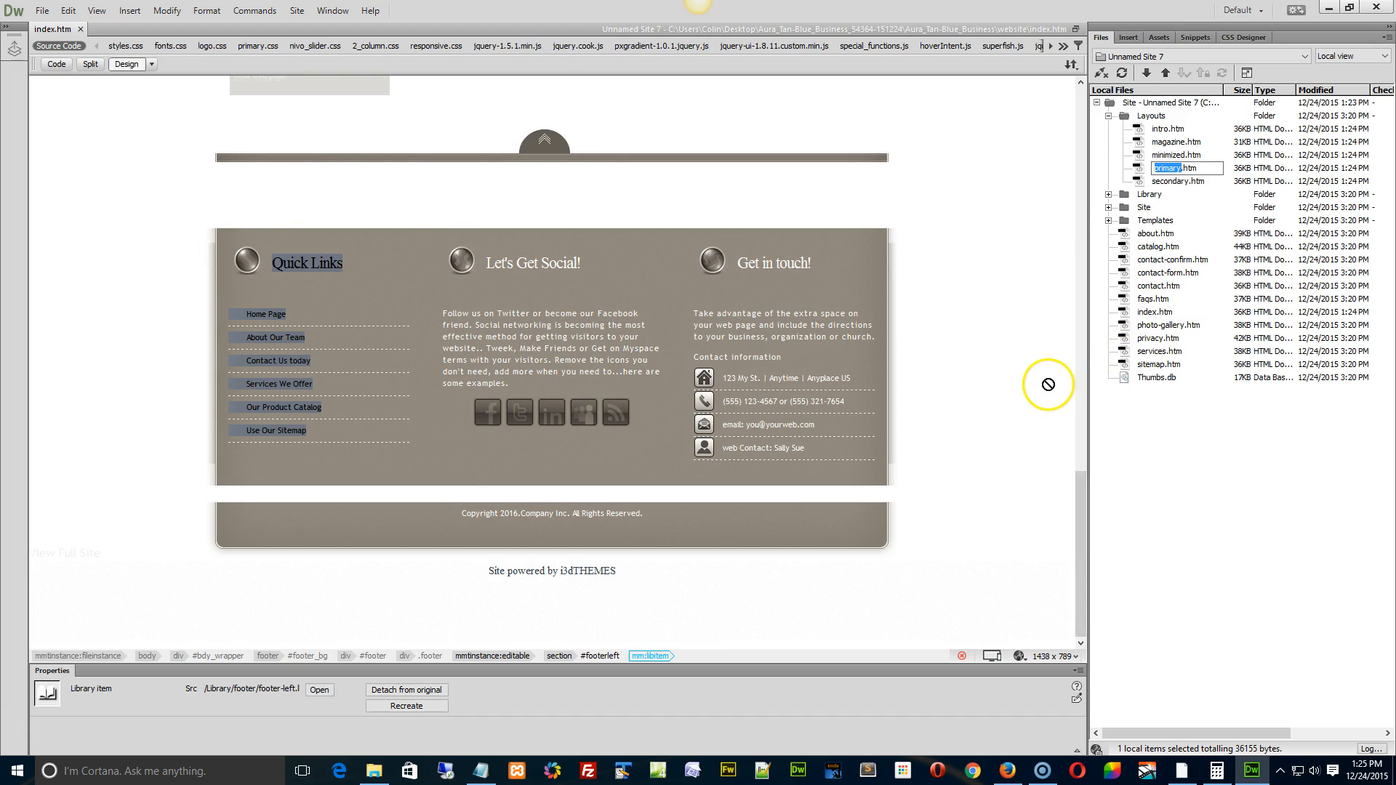
pyautogui.moveTo(1051, 340)
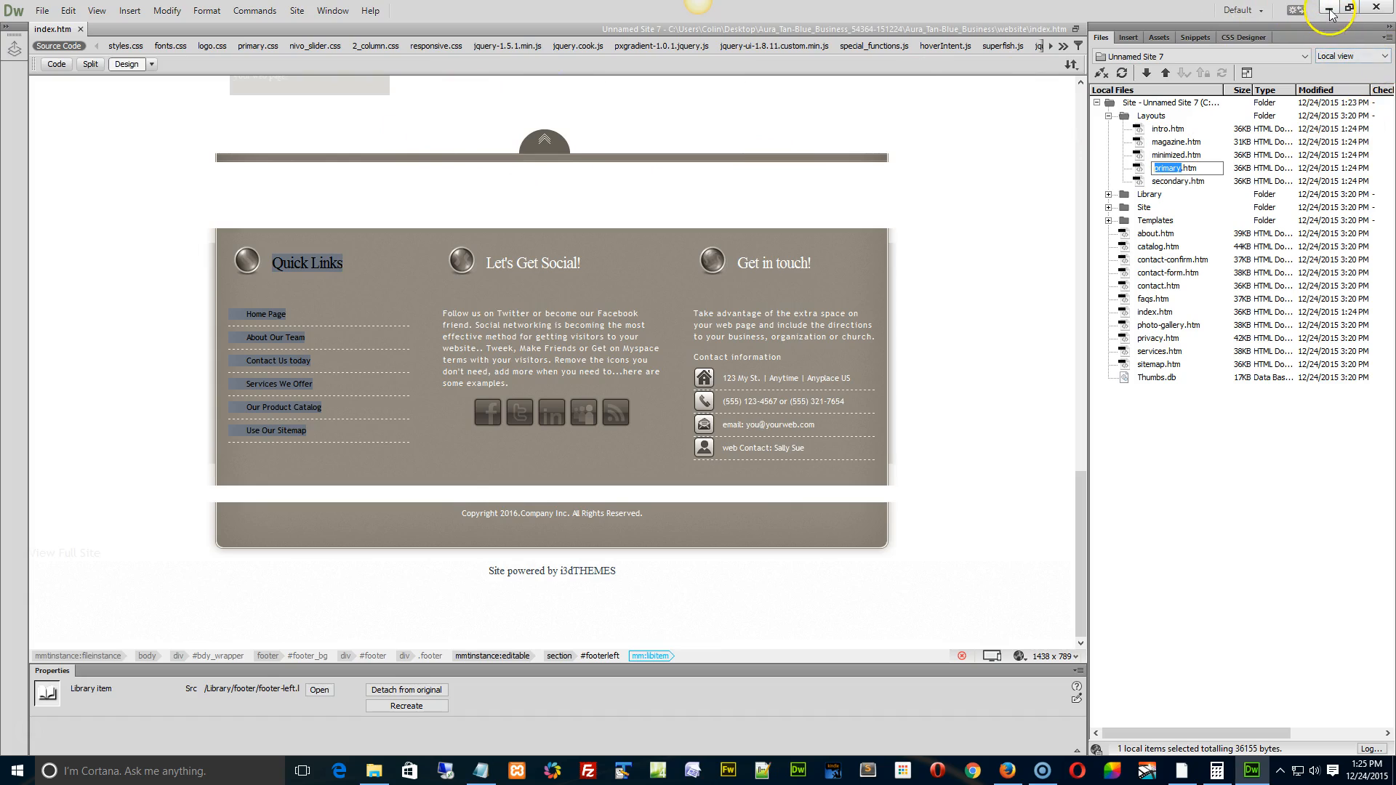
pyautogui.moveTo(1328, 12)
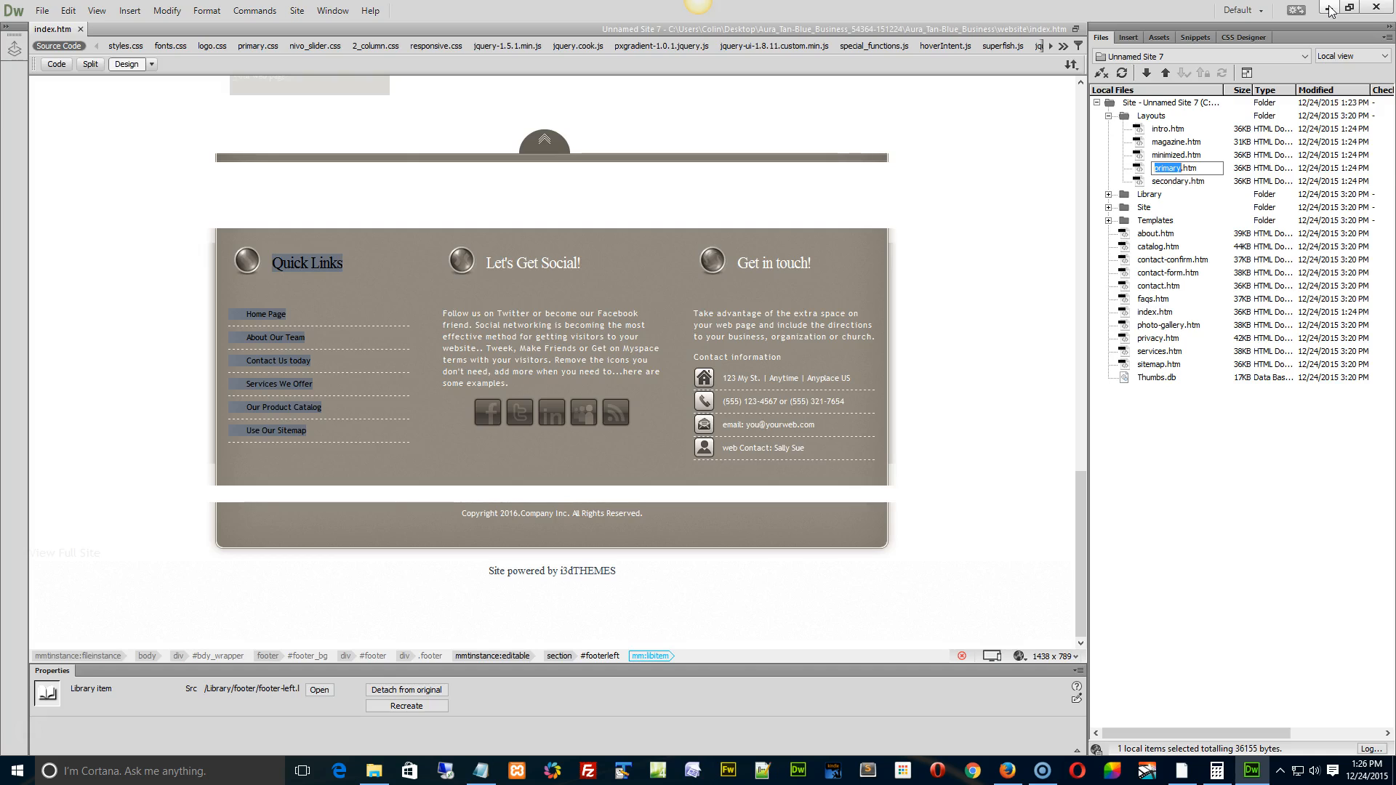
pyautogui.click(1328, 8)
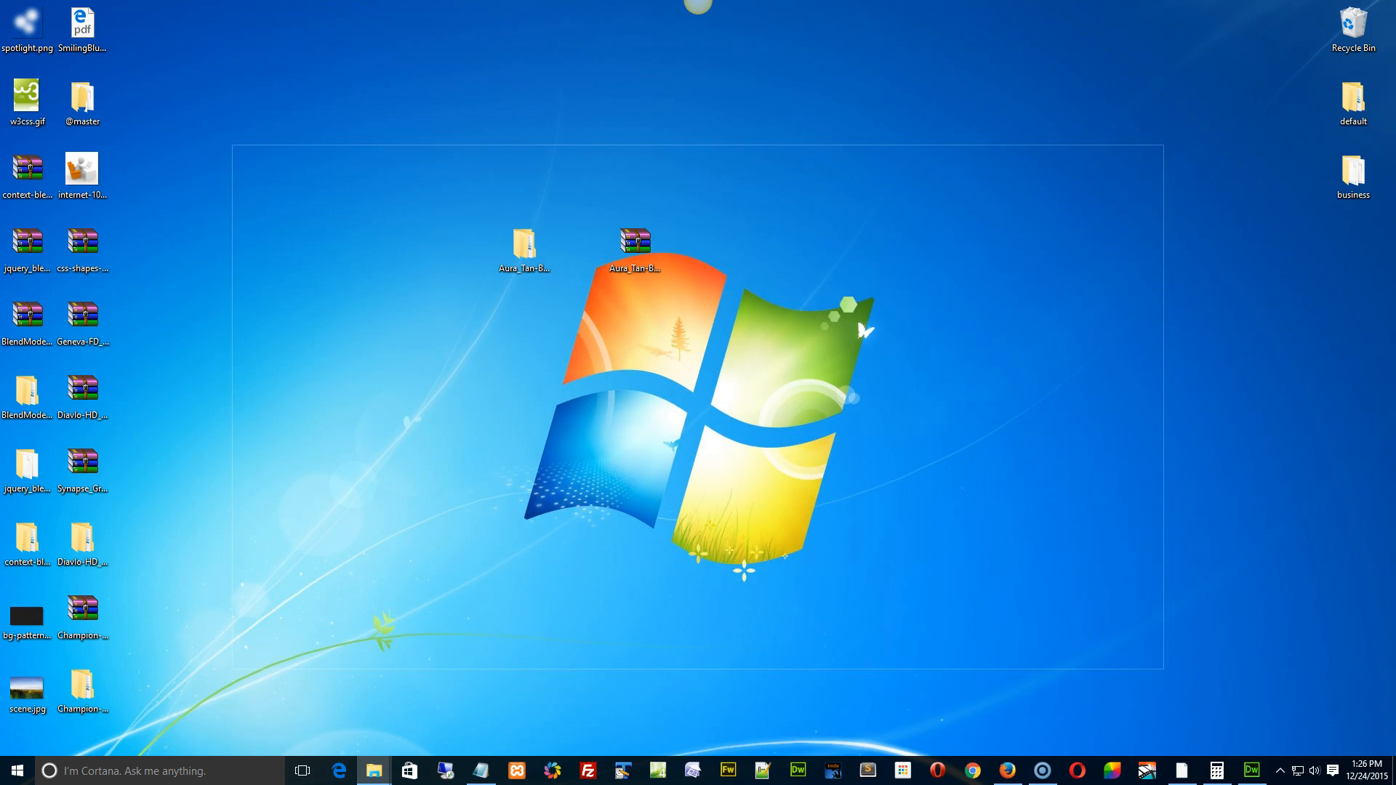
# Open the Aura_Tan-Blue_Business folder from the desktop and select its website folder
pyautogui.doubleClick(524, 242)
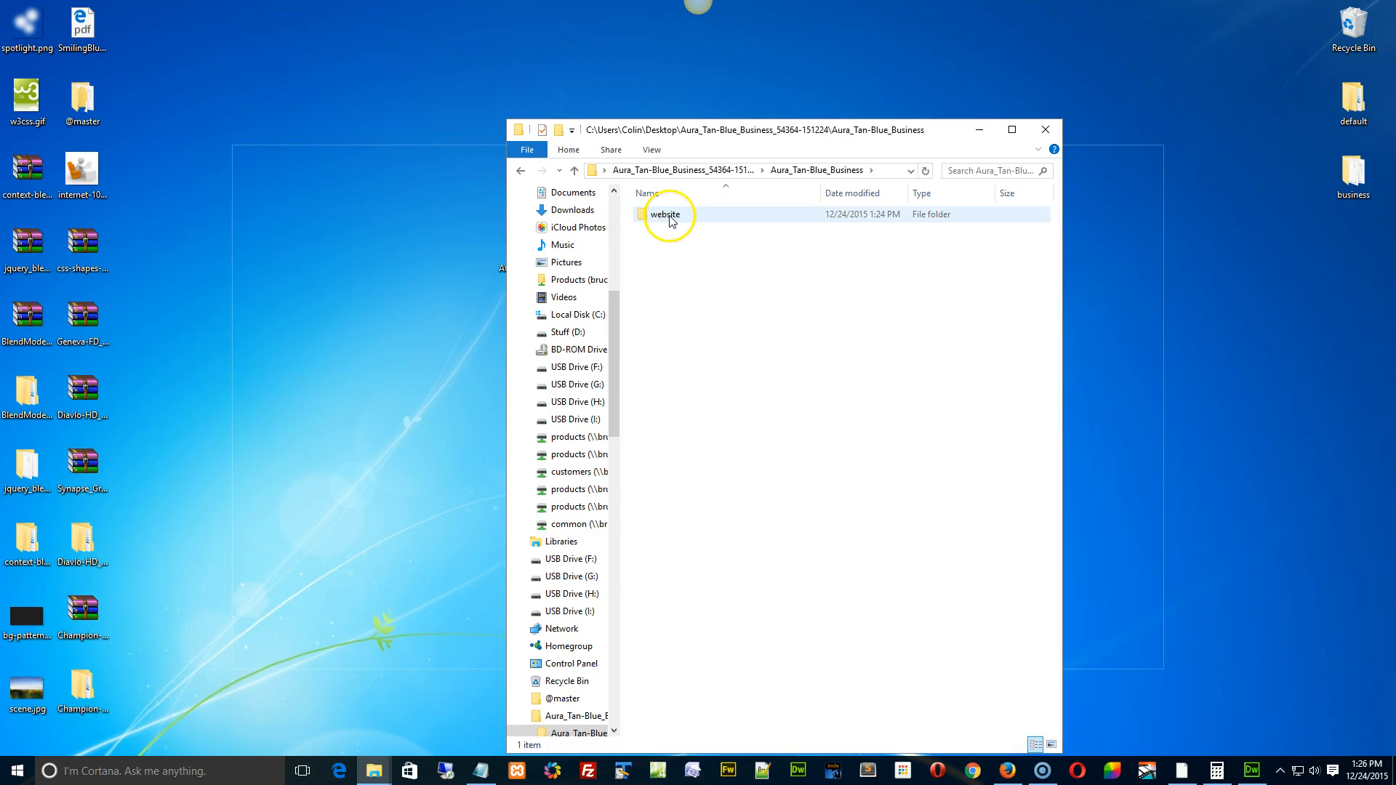
pyautogui.click(667, 214)
pyautogui.write('website 2')
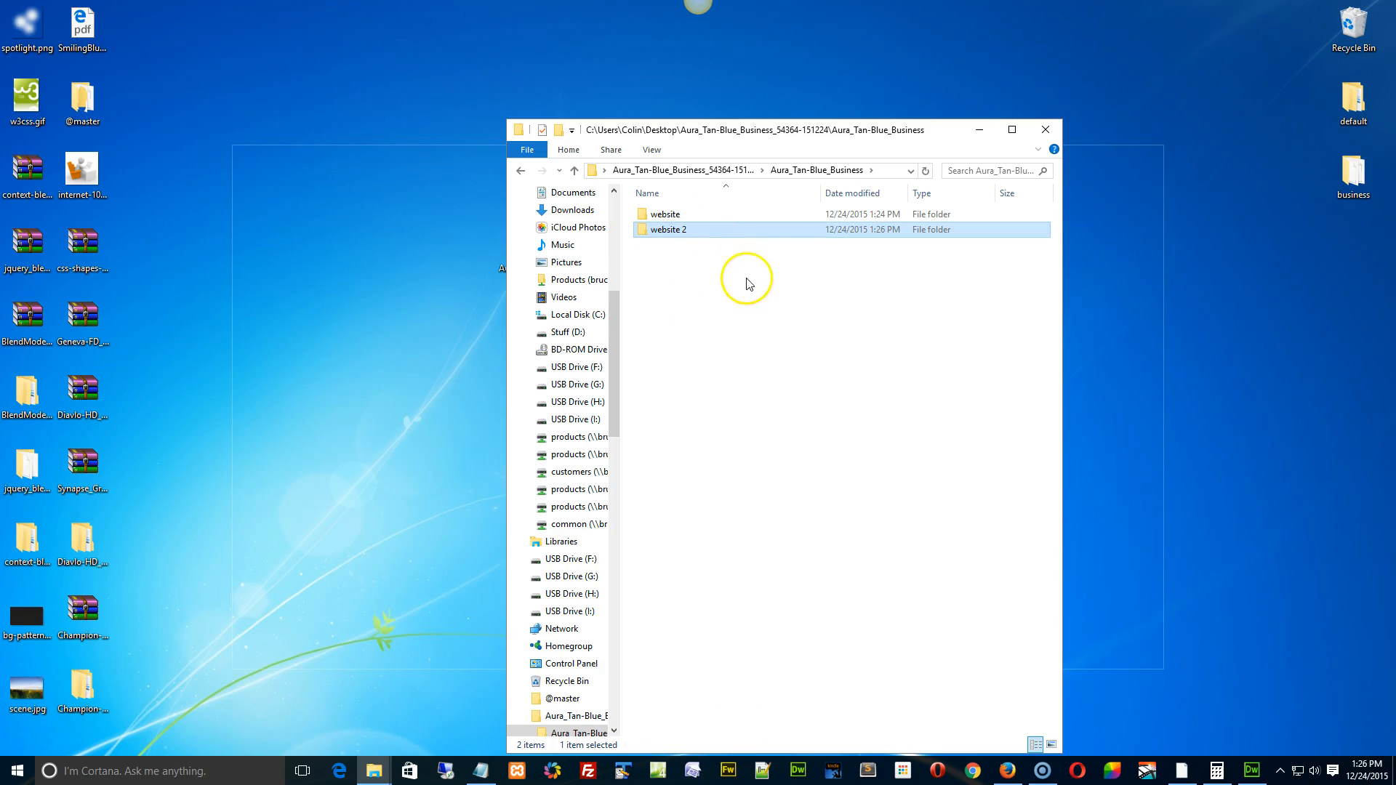
pyautogui.moveTo(694, 233)
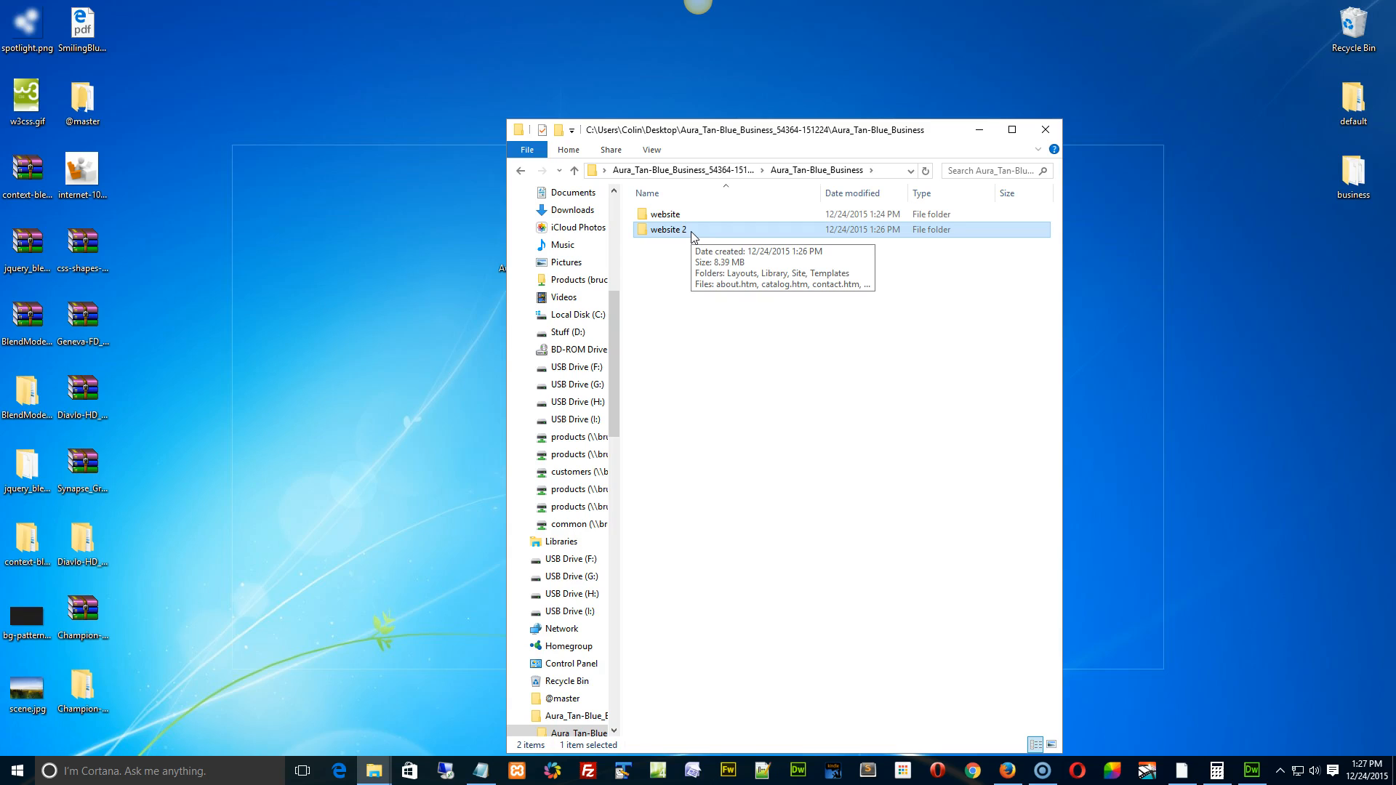
pyautogui.moveTo(693, 234)
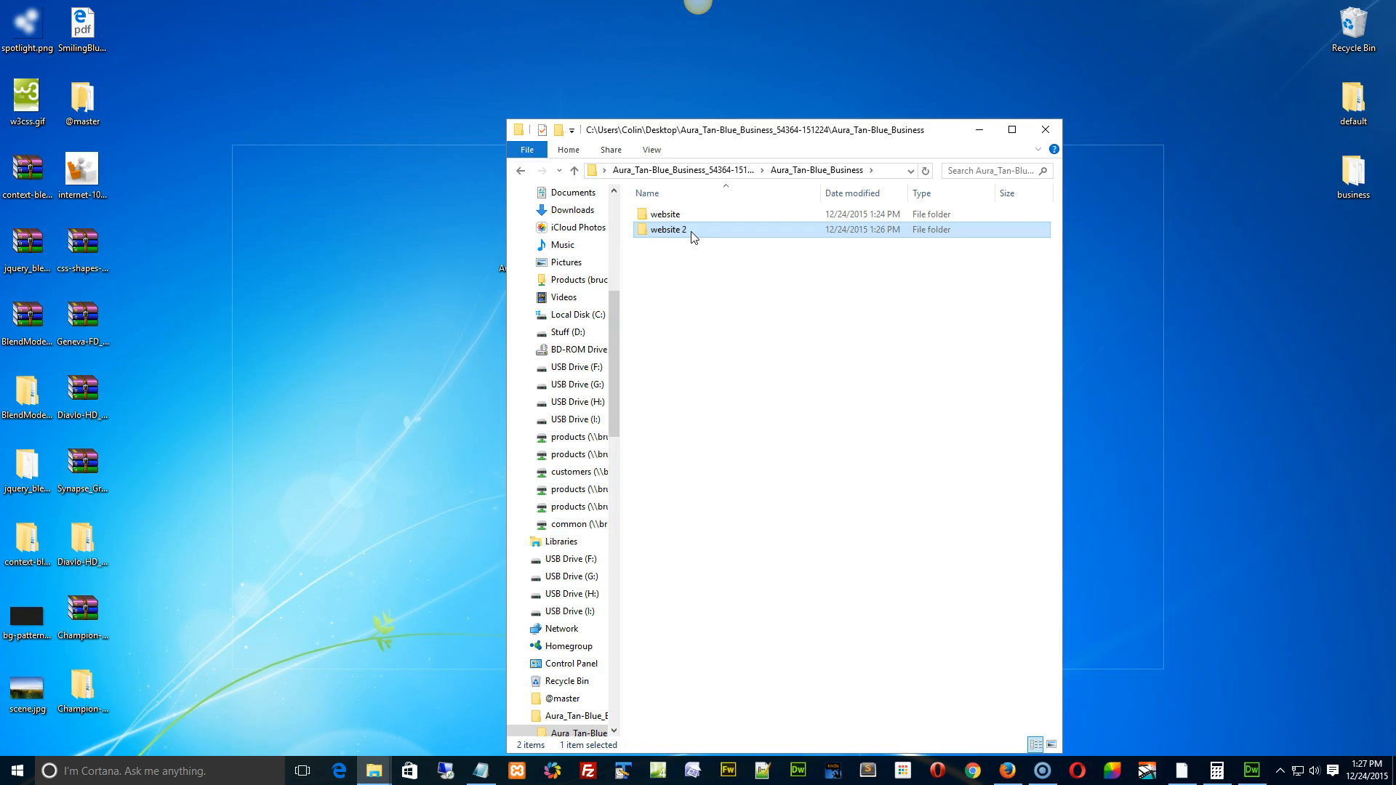